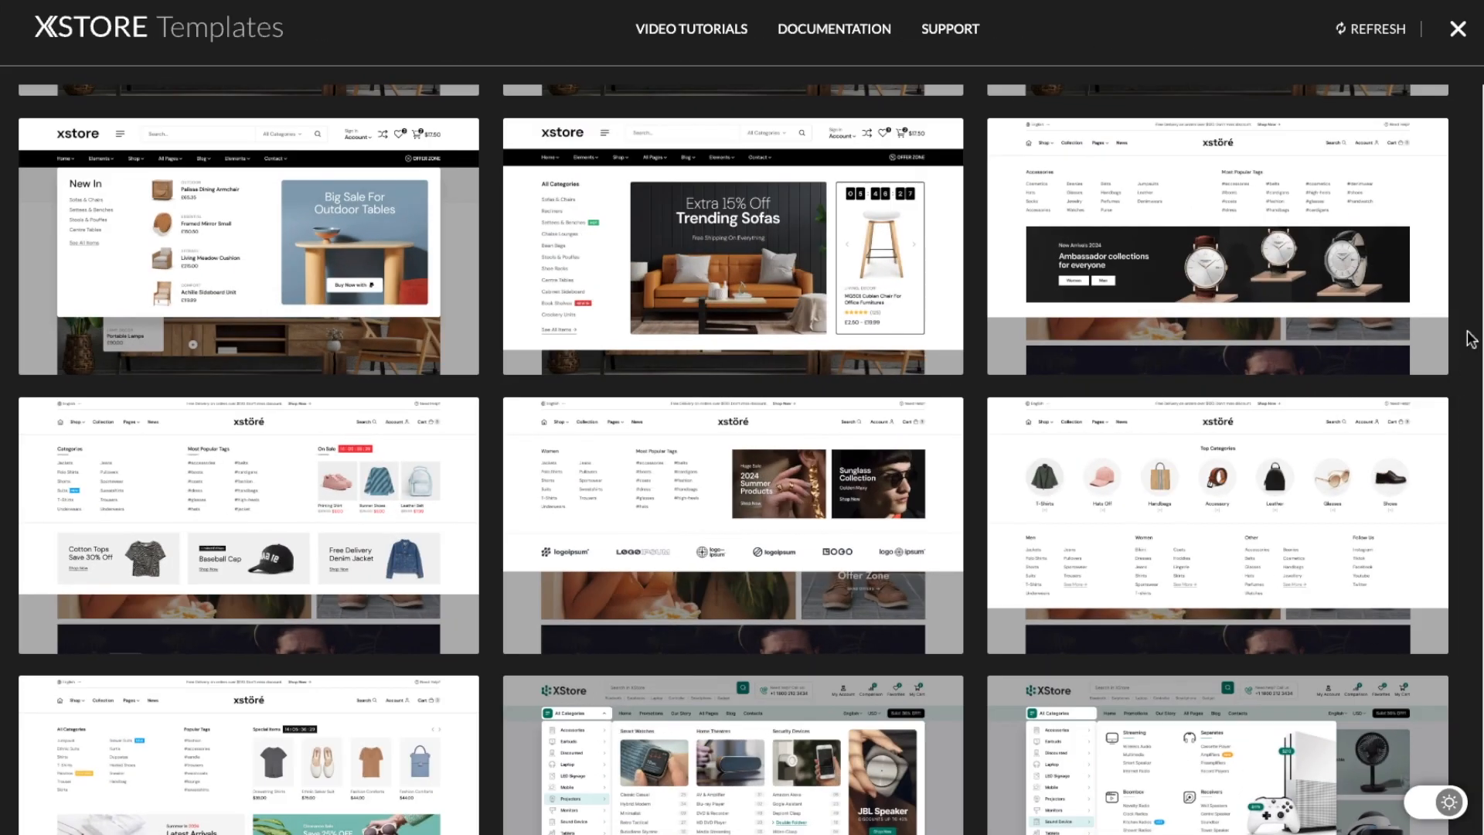
Scroll down through the Elementor template library and select a template entry.
scroll(down, 3)
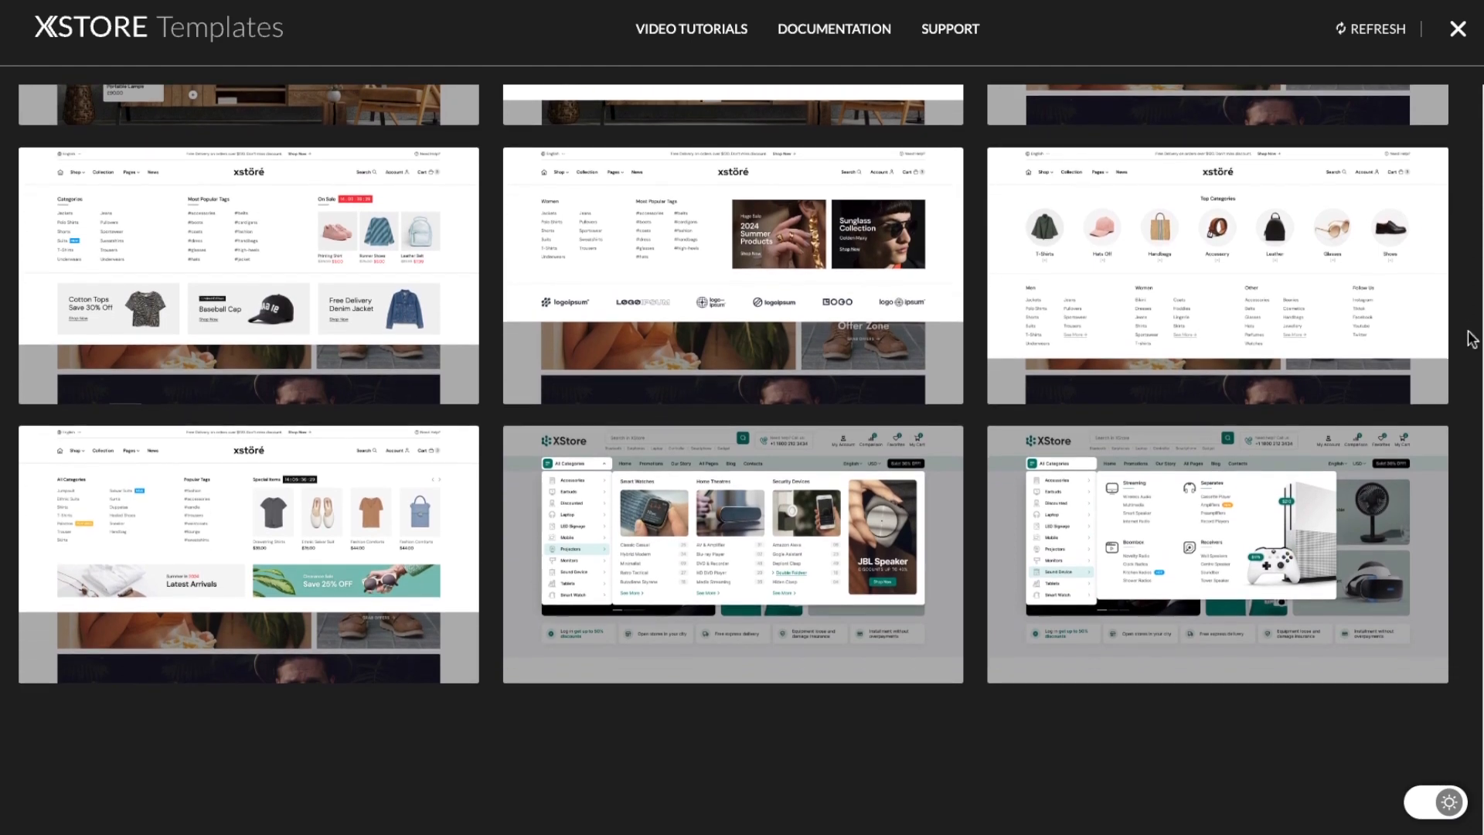
scroll(down, 3)
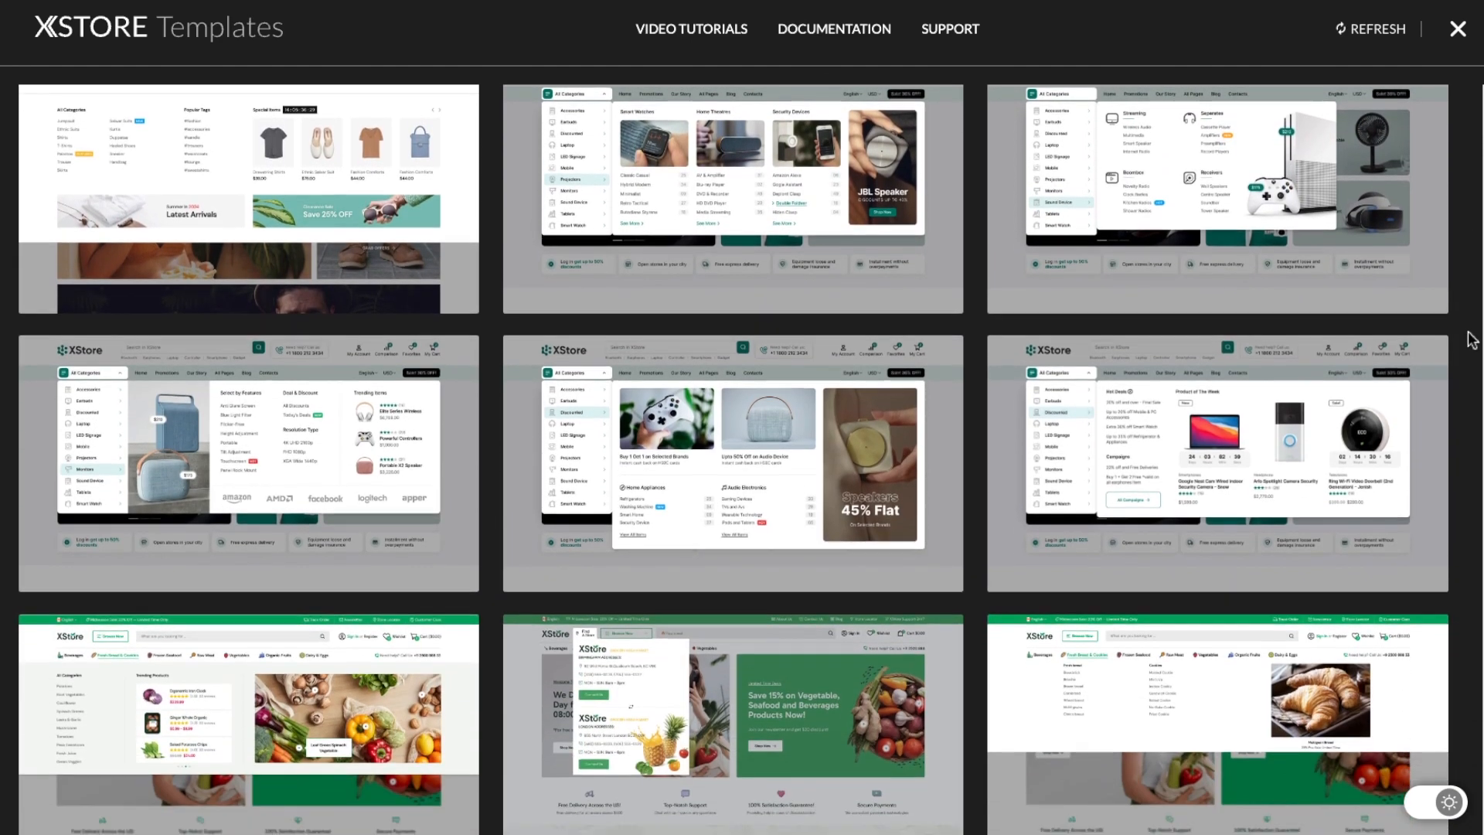
scroll(down, 3)
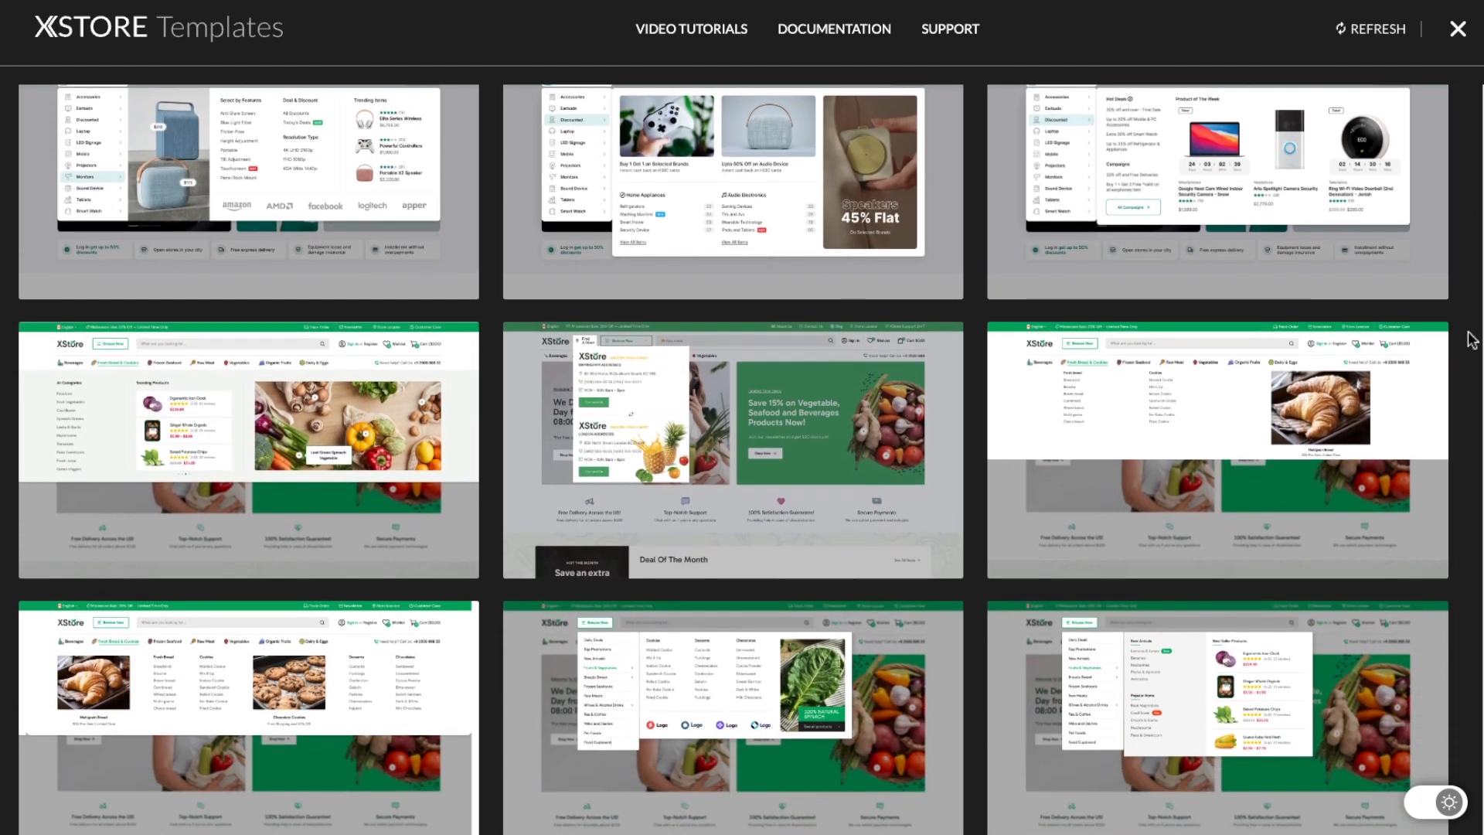
scroll(down, 3)
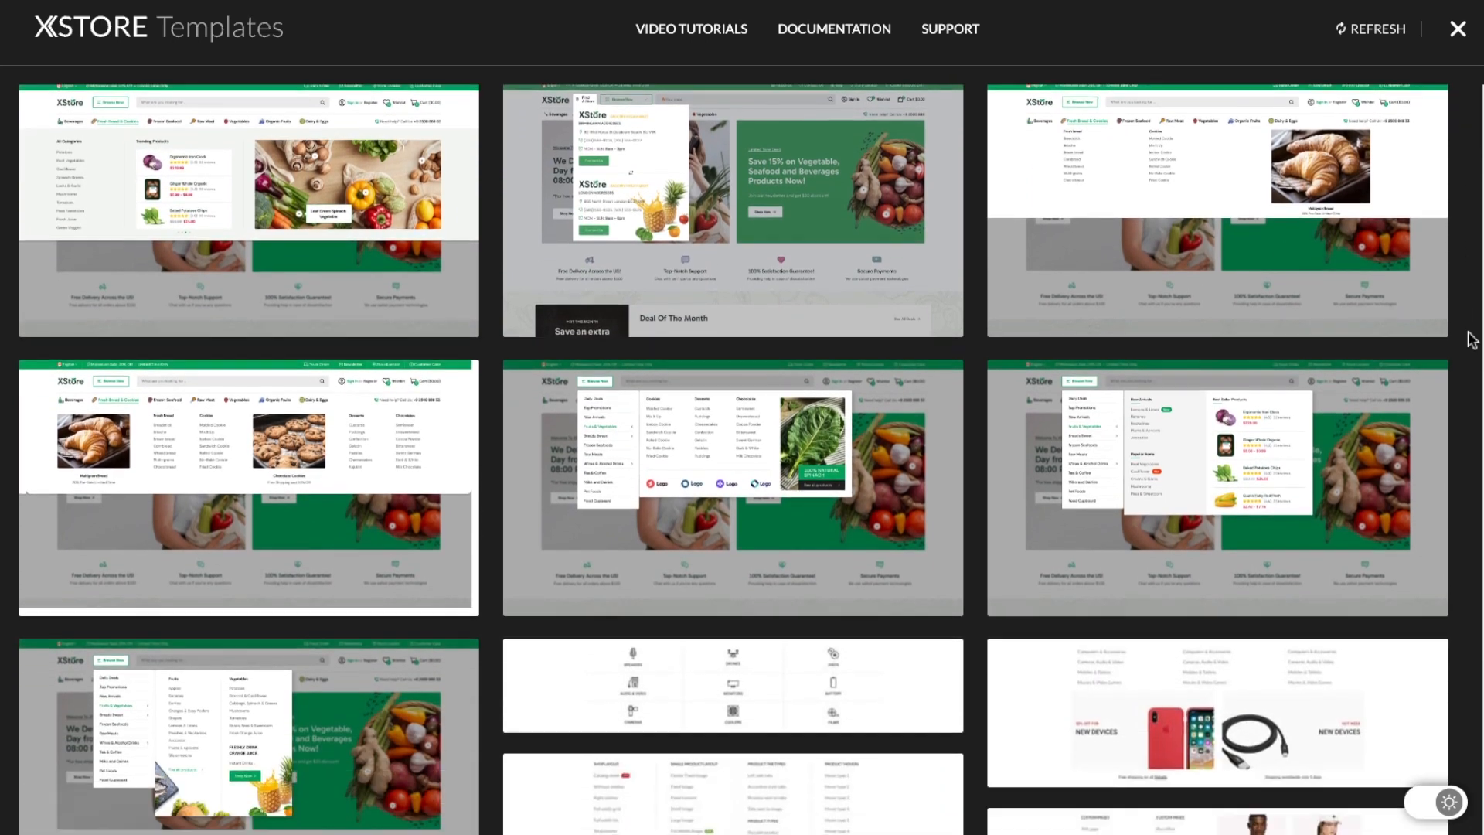
scroll(down, 3)
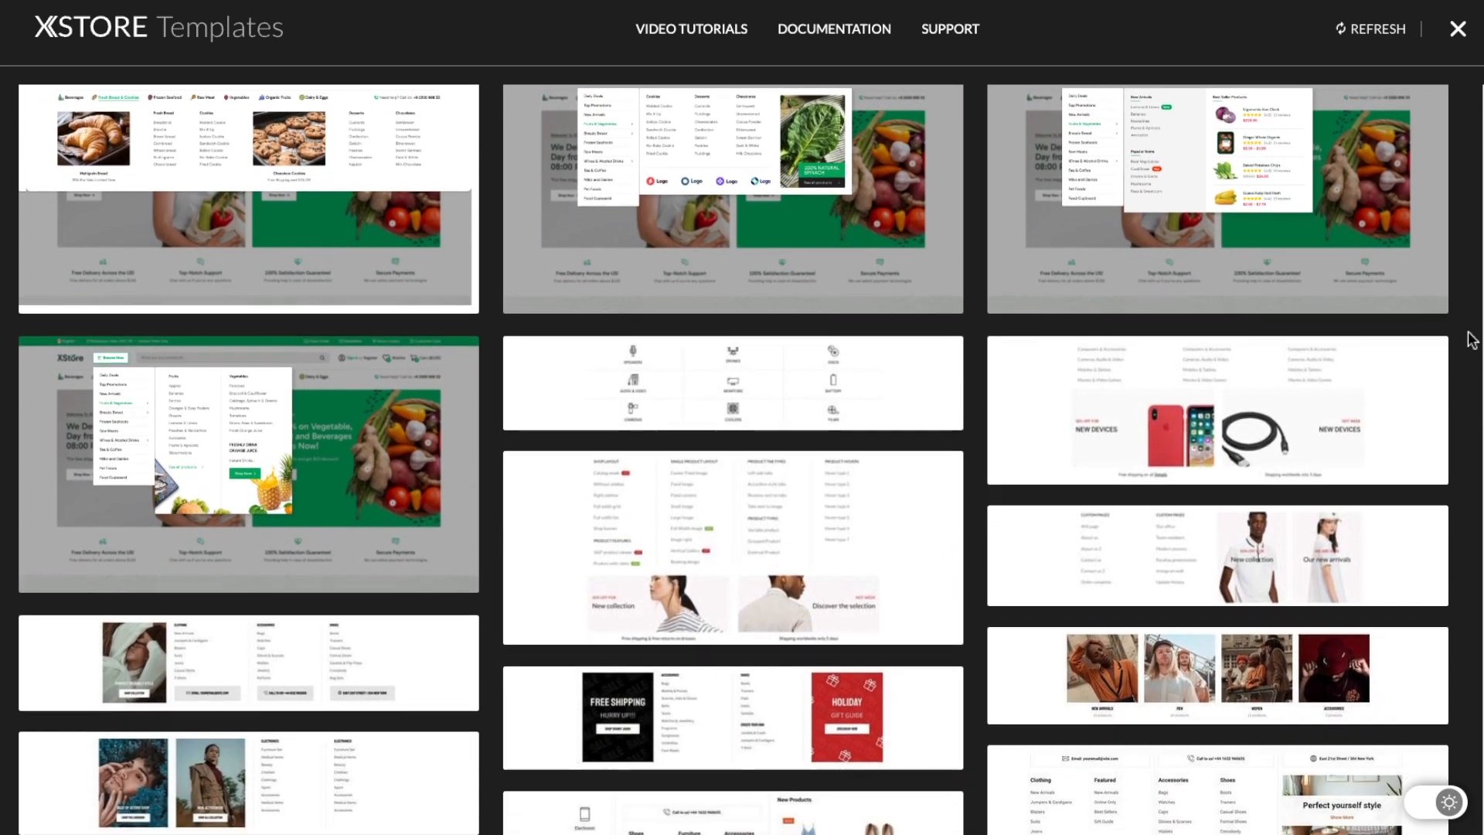
scroll(down, 3)
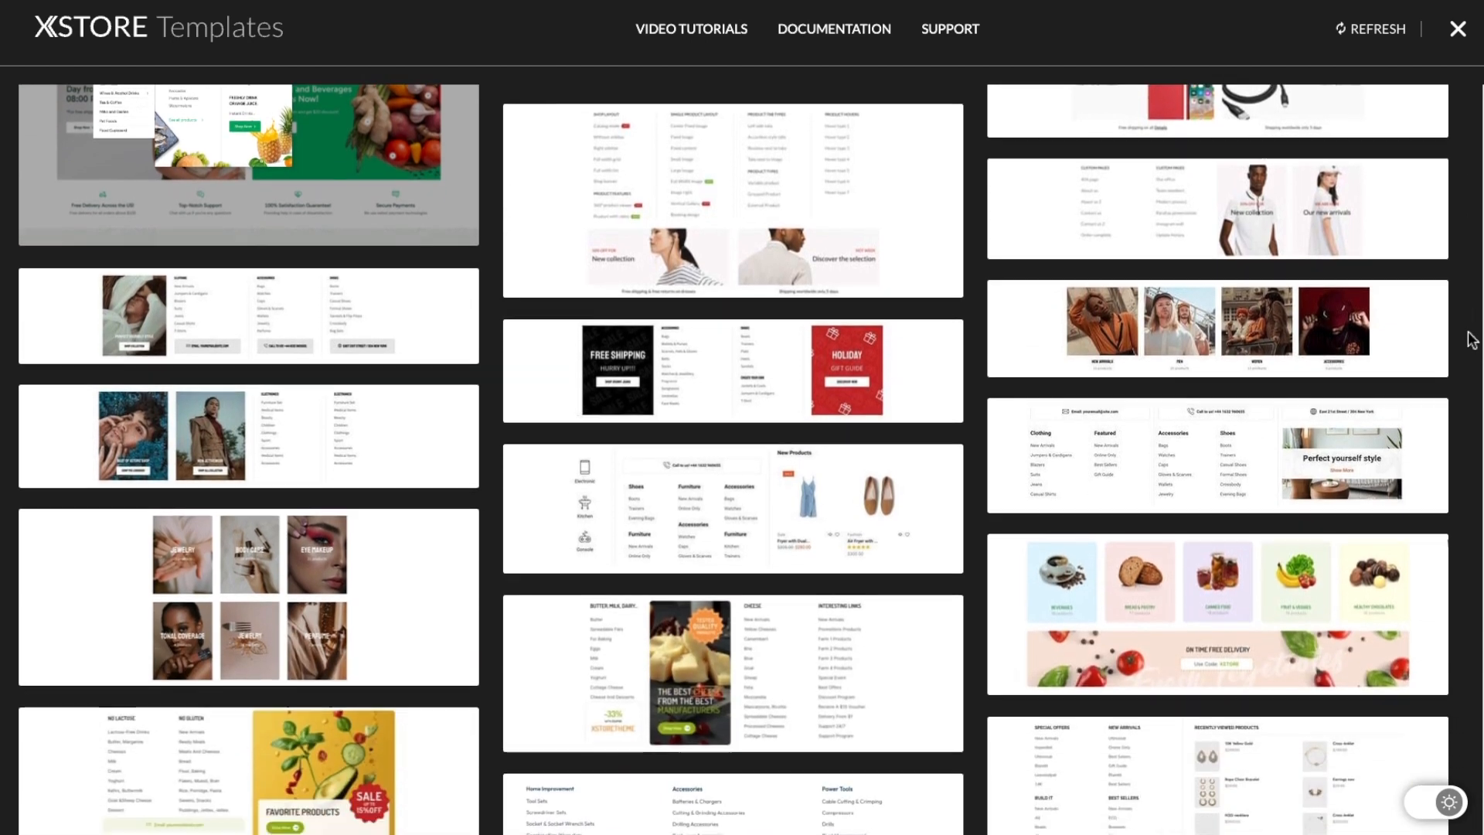
scroll(down, 3)
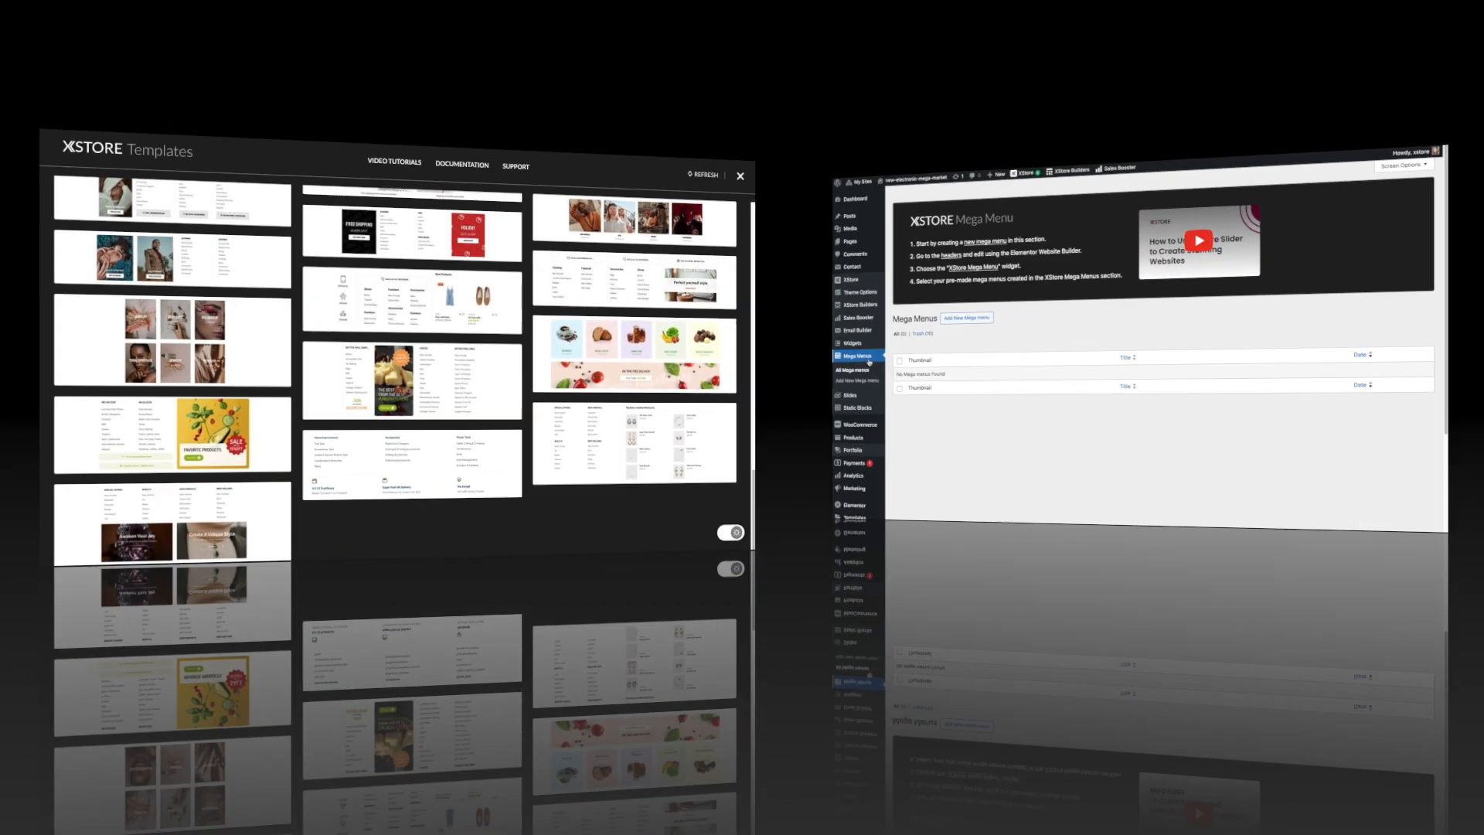
click(741, 176)
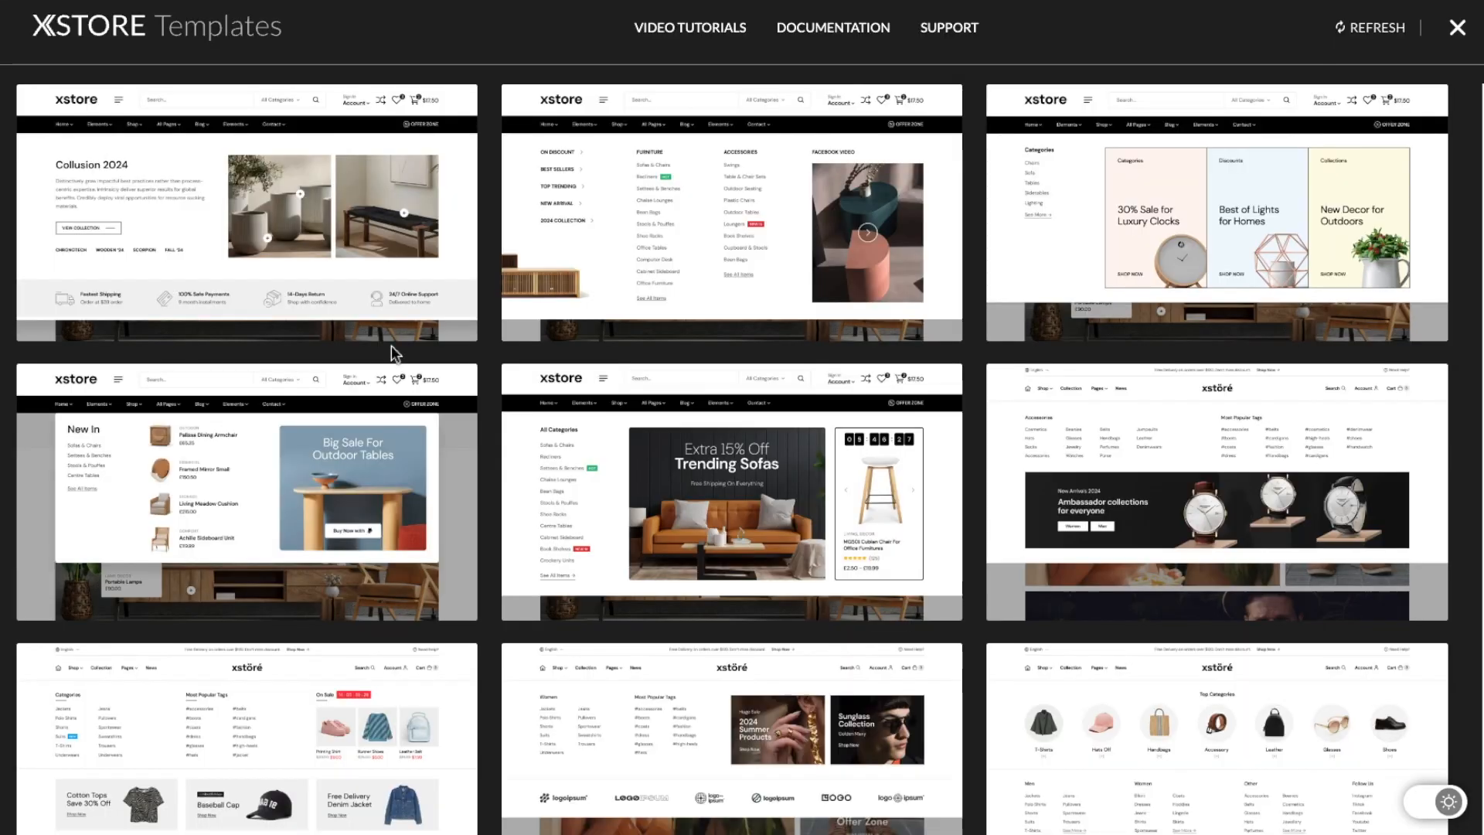
mouse_move(170, 329)
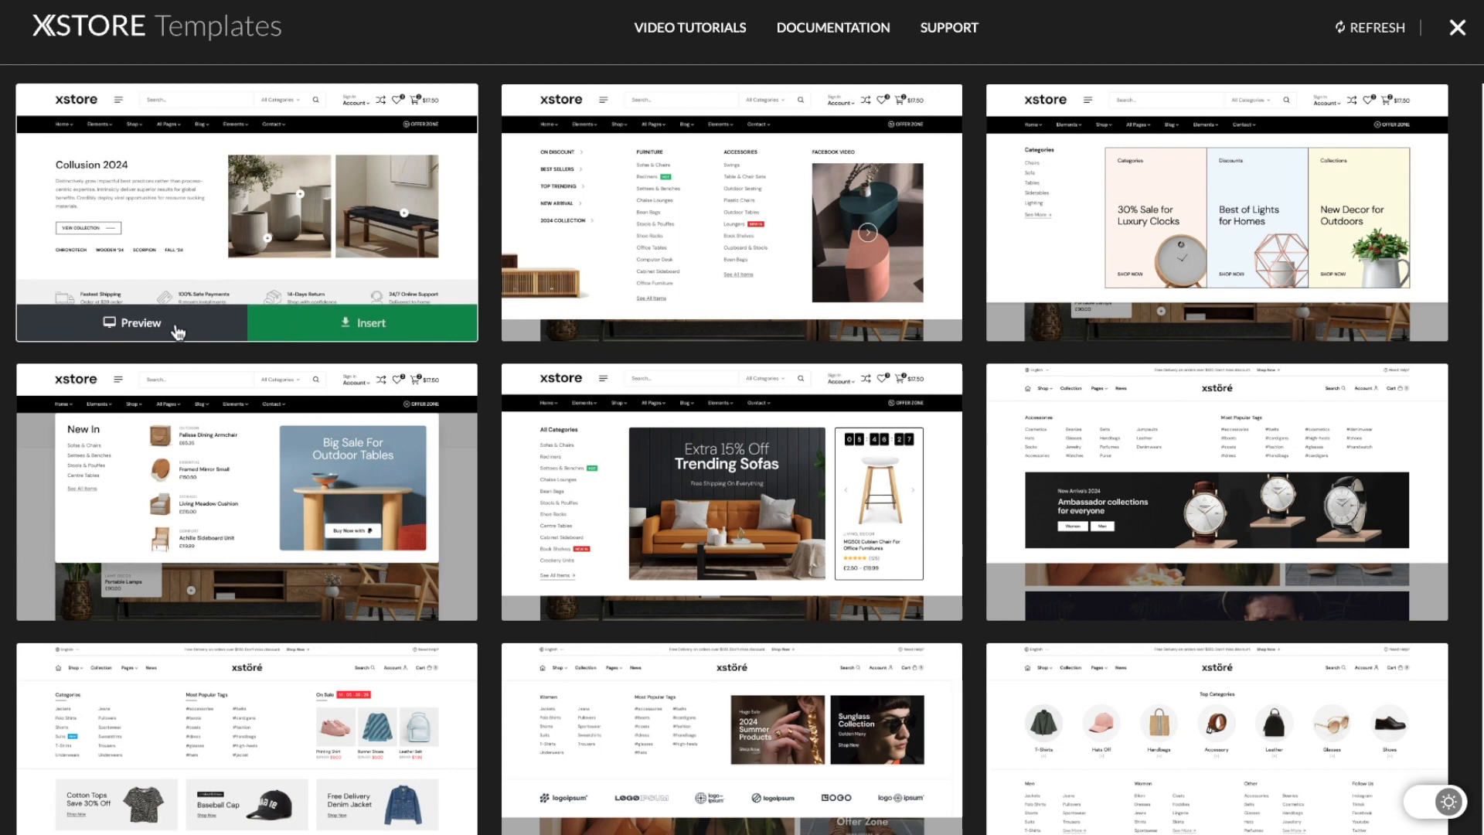
Preview the Collusion 2024 template, return to the library, and insert the electronics Hot Deals preset.
click(126, 322)
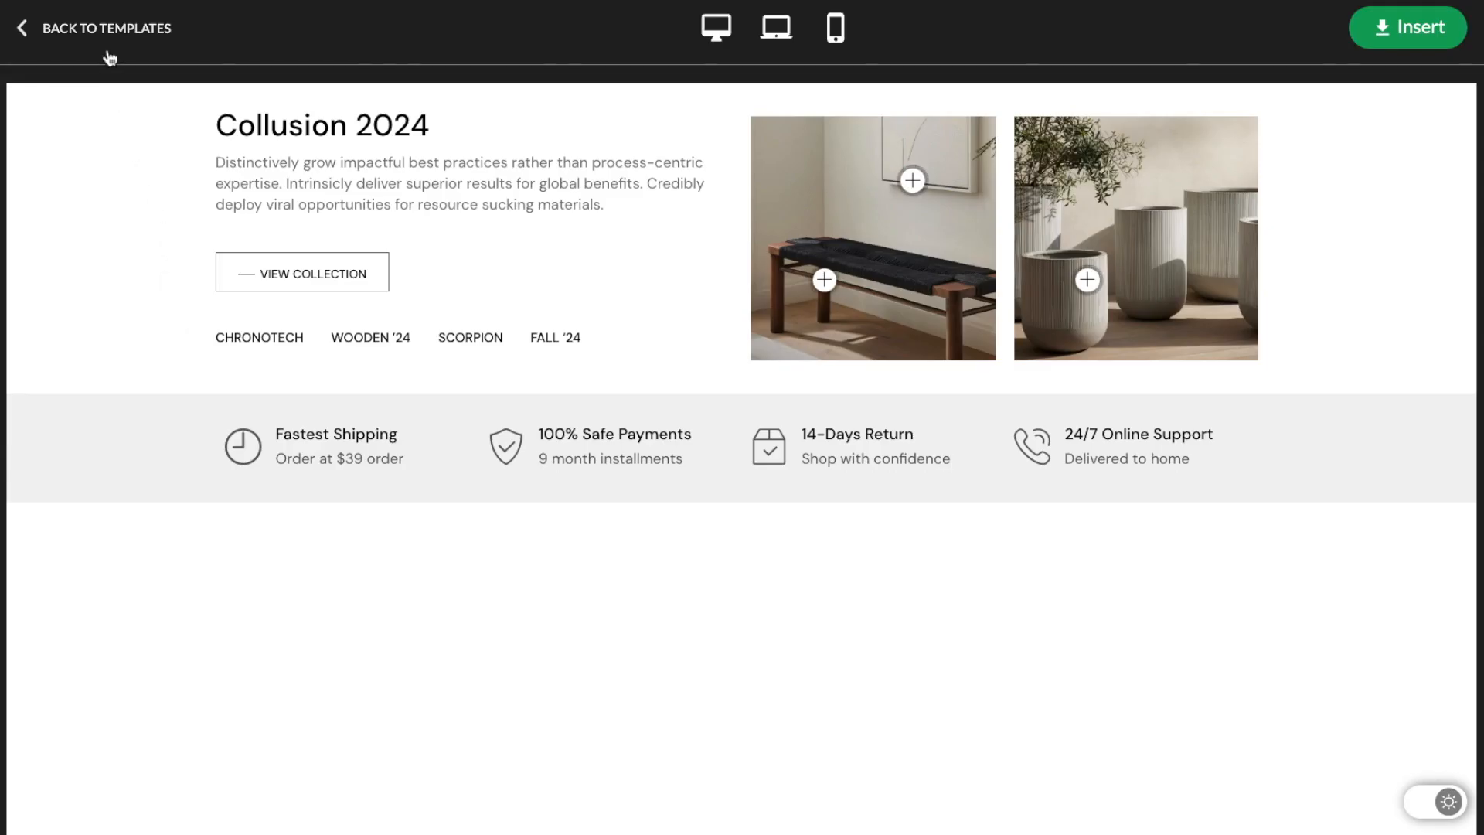
click(106, 28)
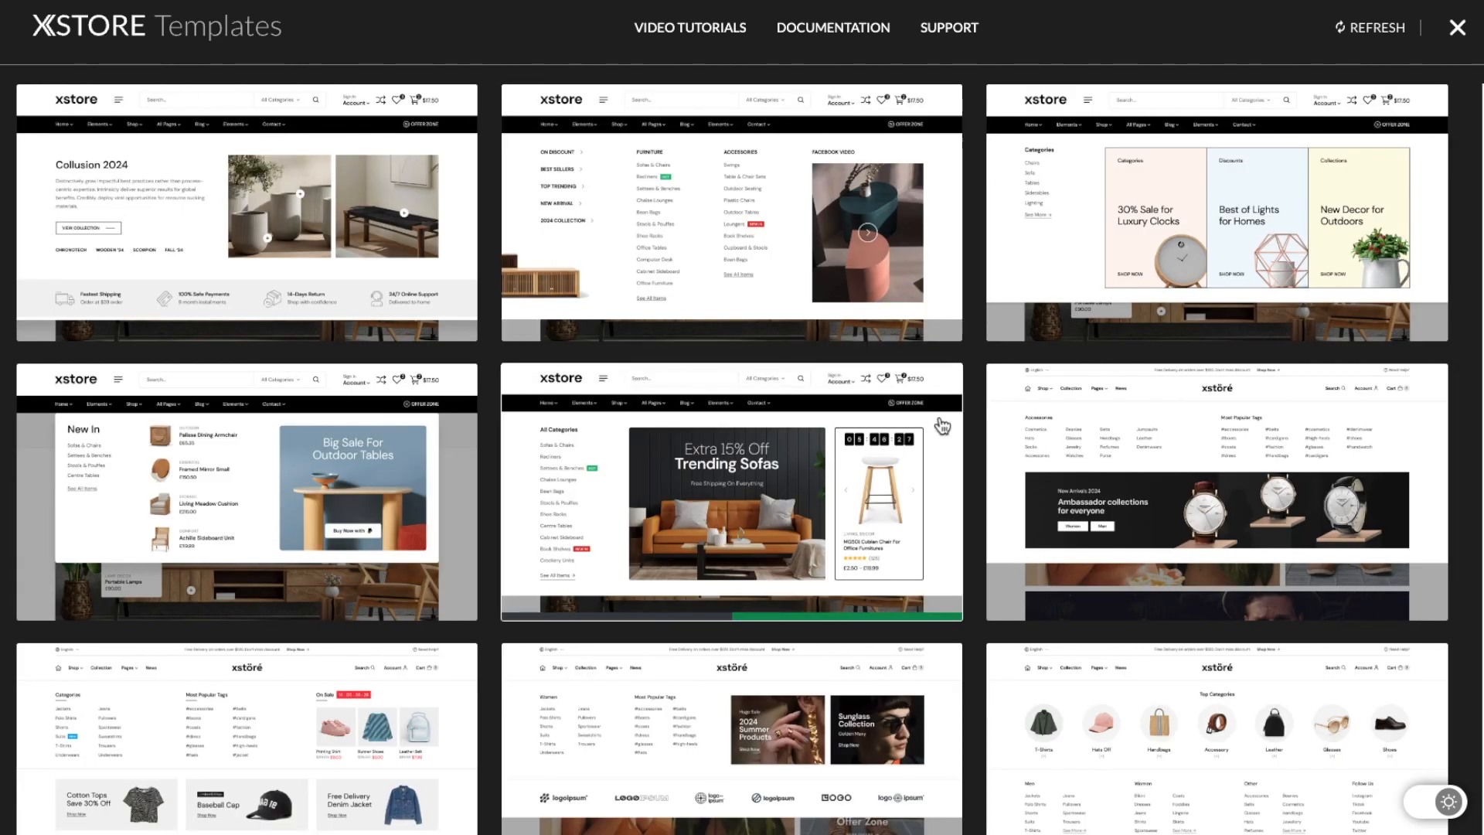
scroll(down, 3)
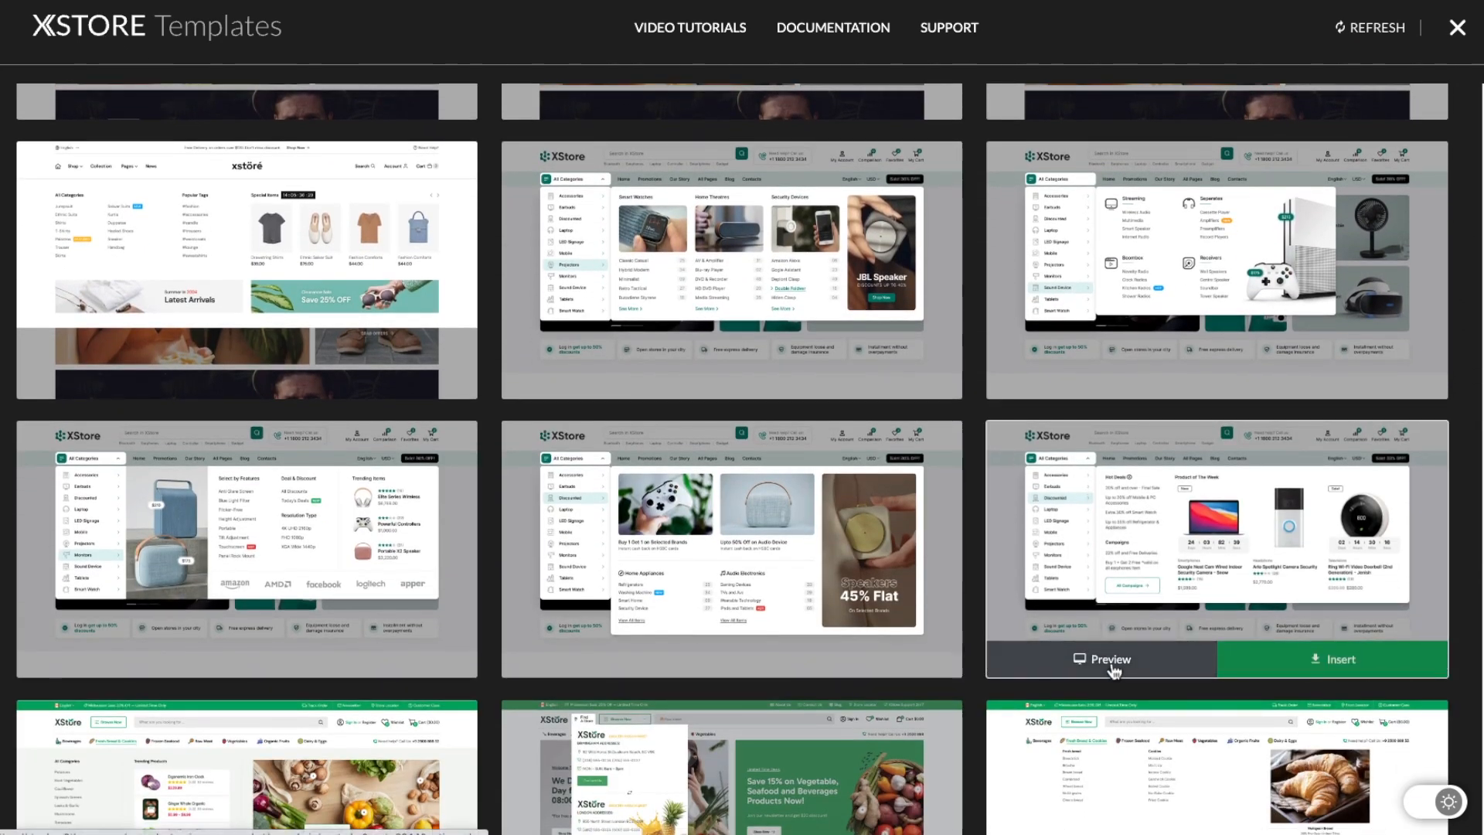
mouse_move(1396, 670)
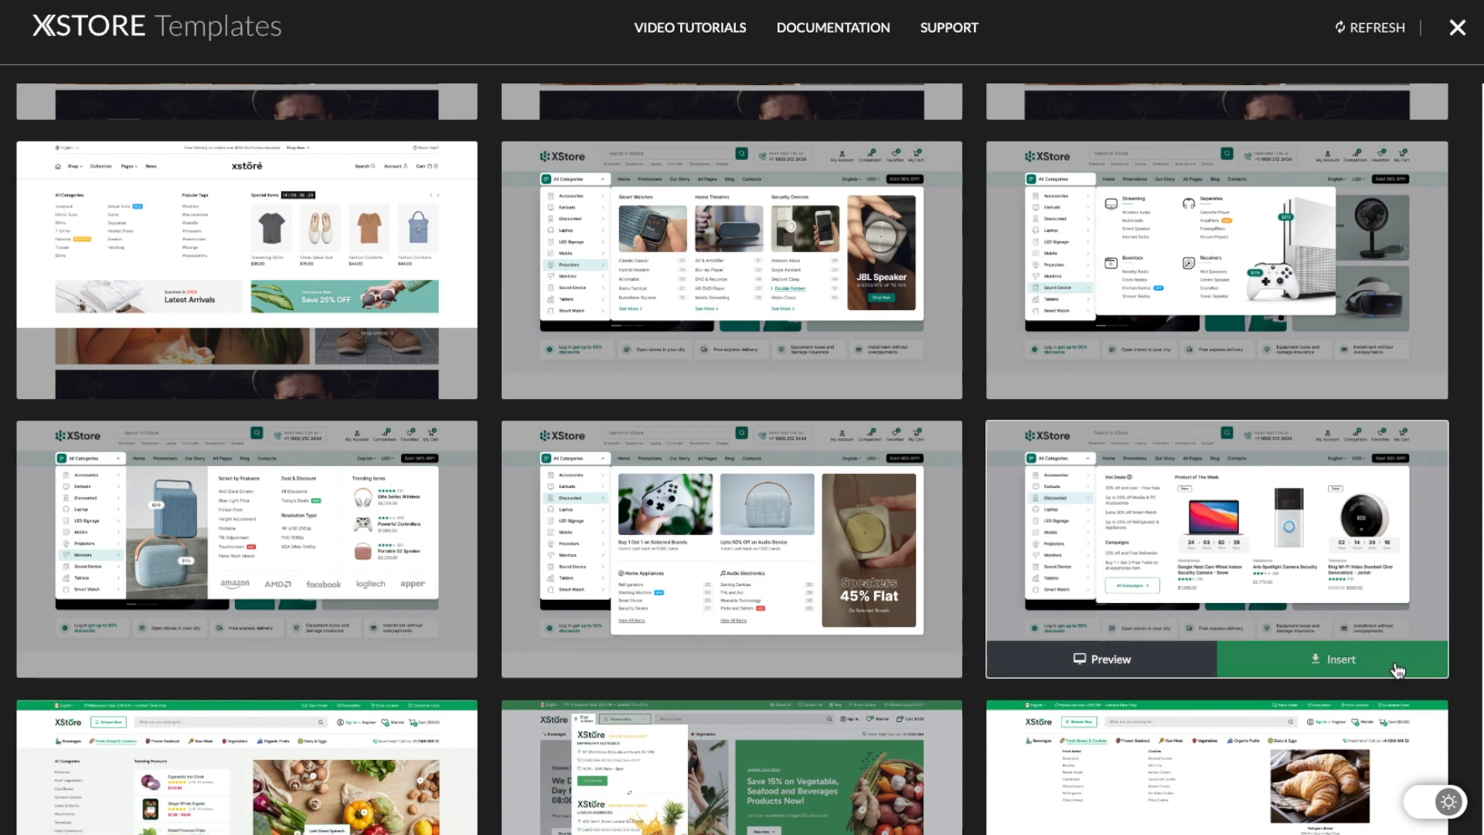
click(1335, 658)
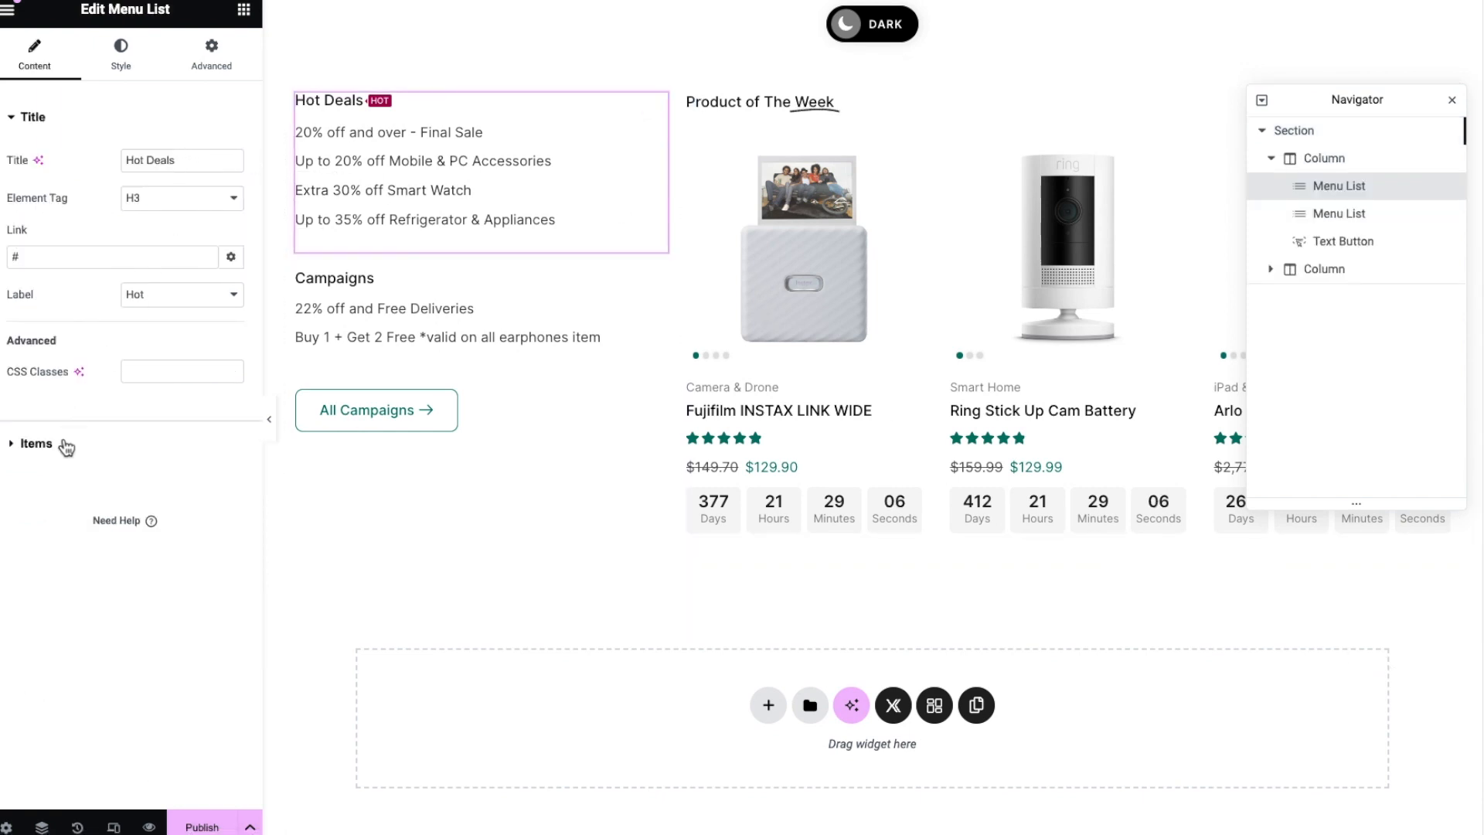
Expand the Menu List items, retitle the first Hot Deals item to 'test', and publish.
click(36, 446)
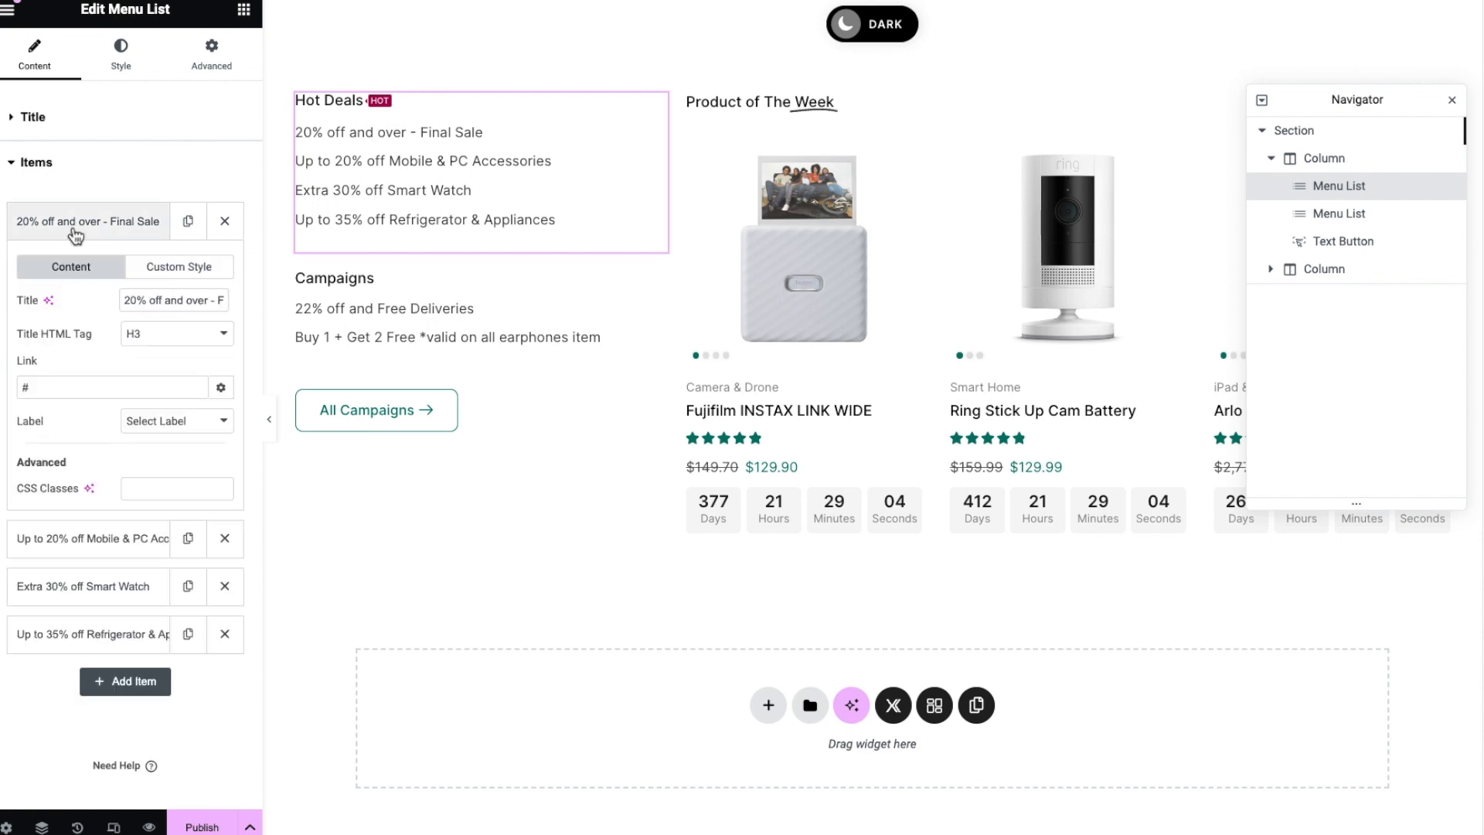
text(te)
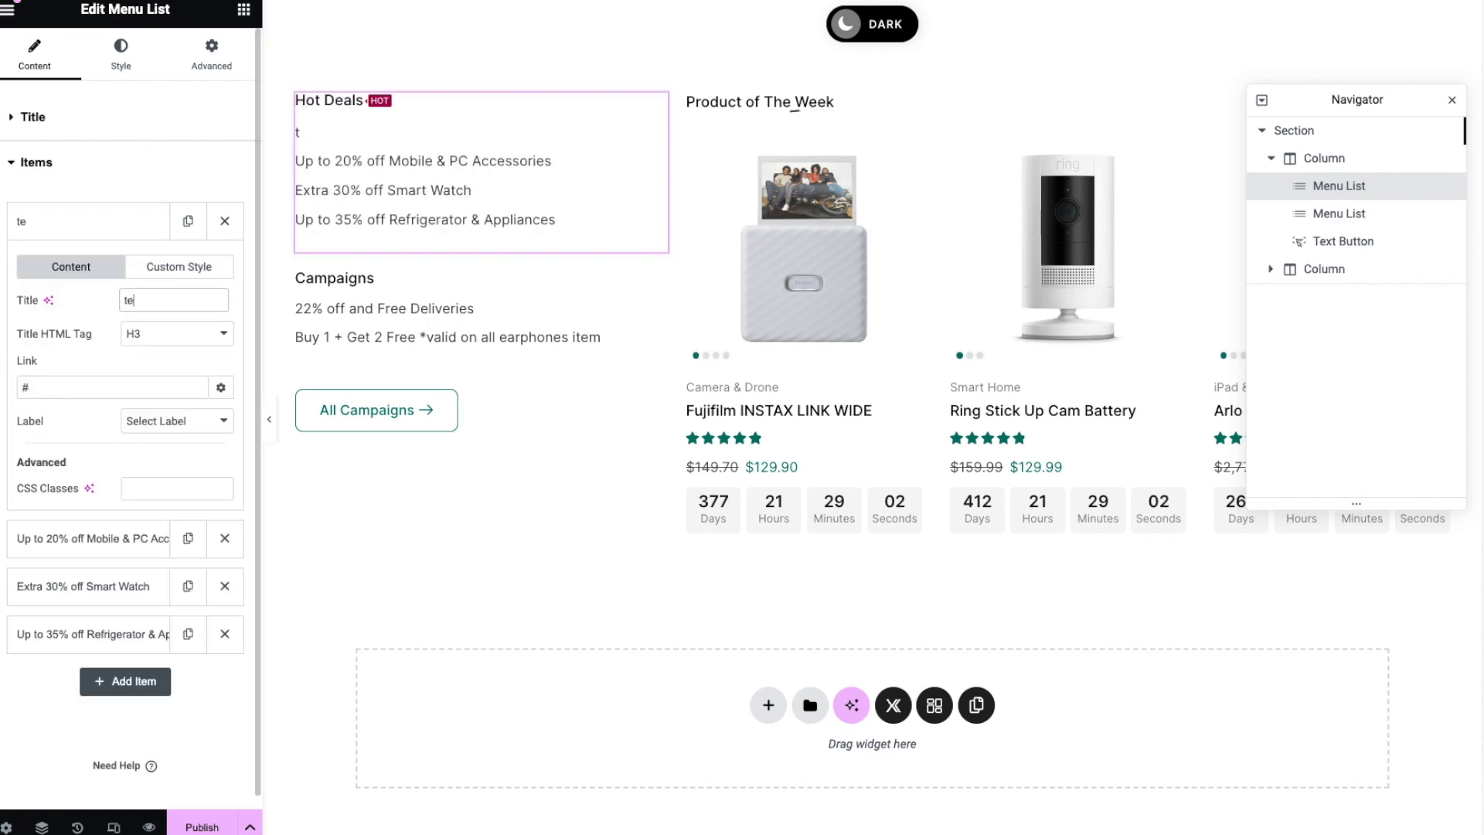
text(st)
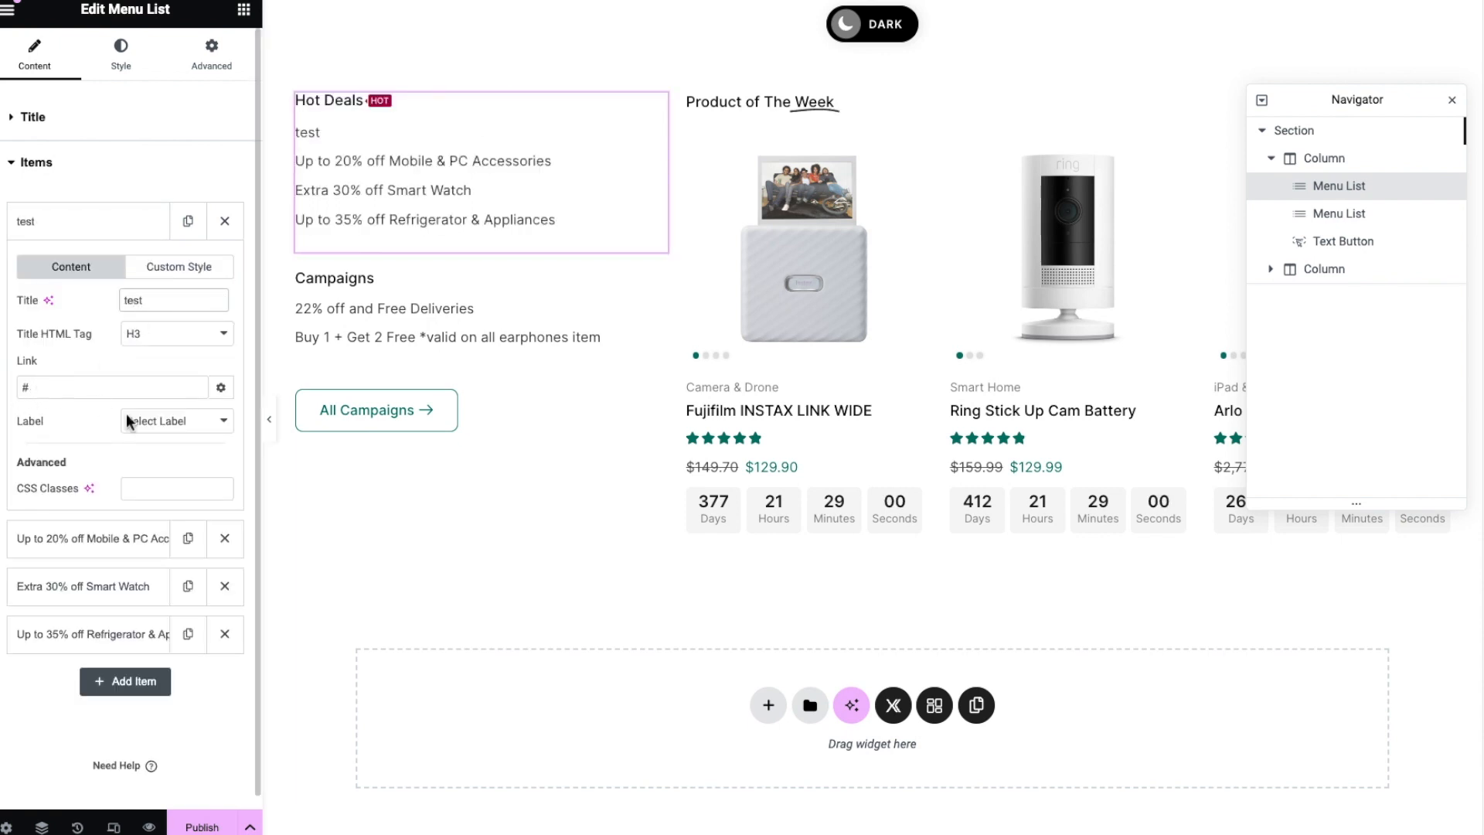
click(201, 826)
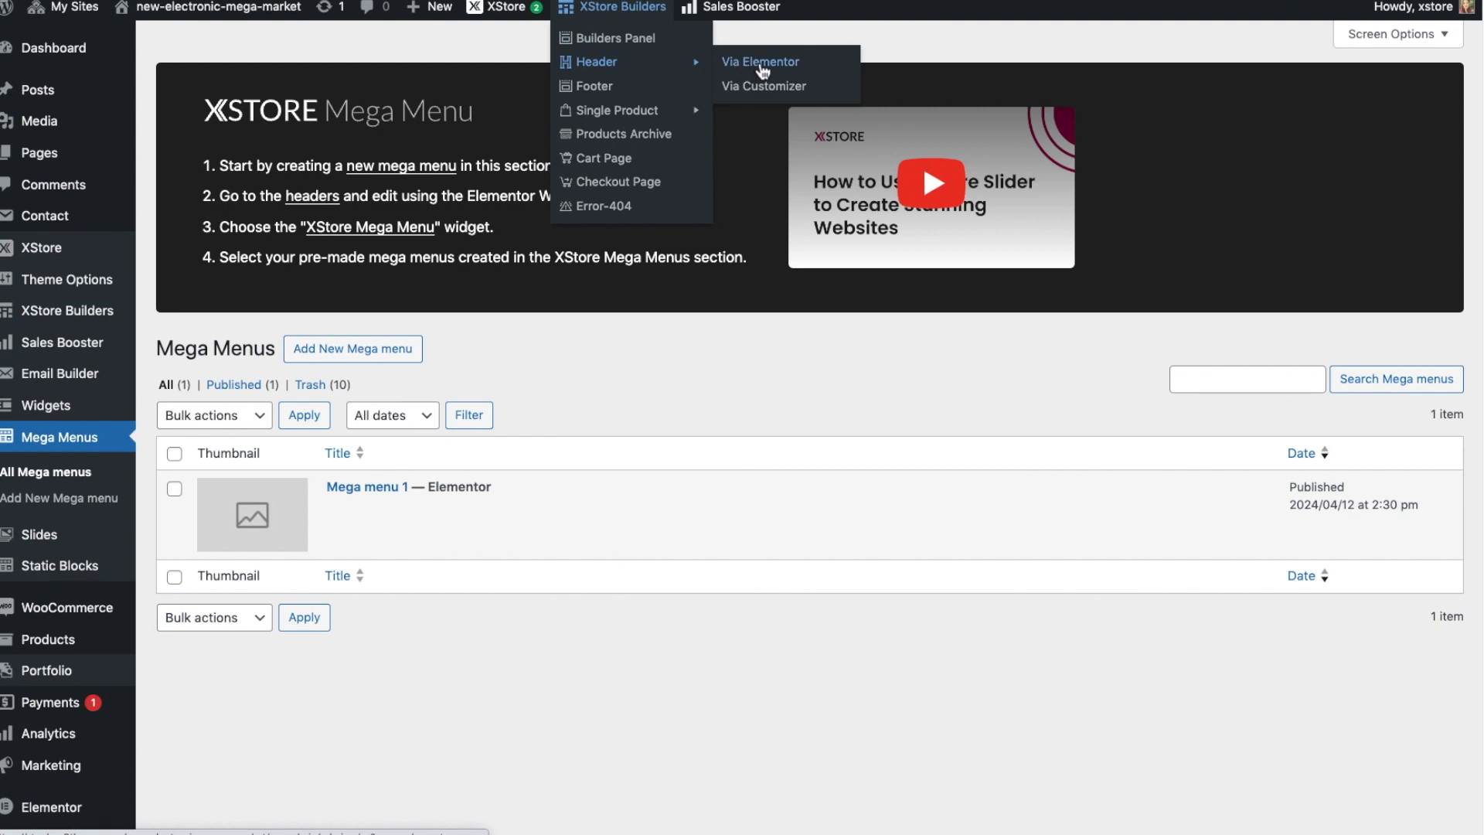
Open Elementor Header #2530 for editing from the XStore header builder's Theme Builder.
click(761, 62)
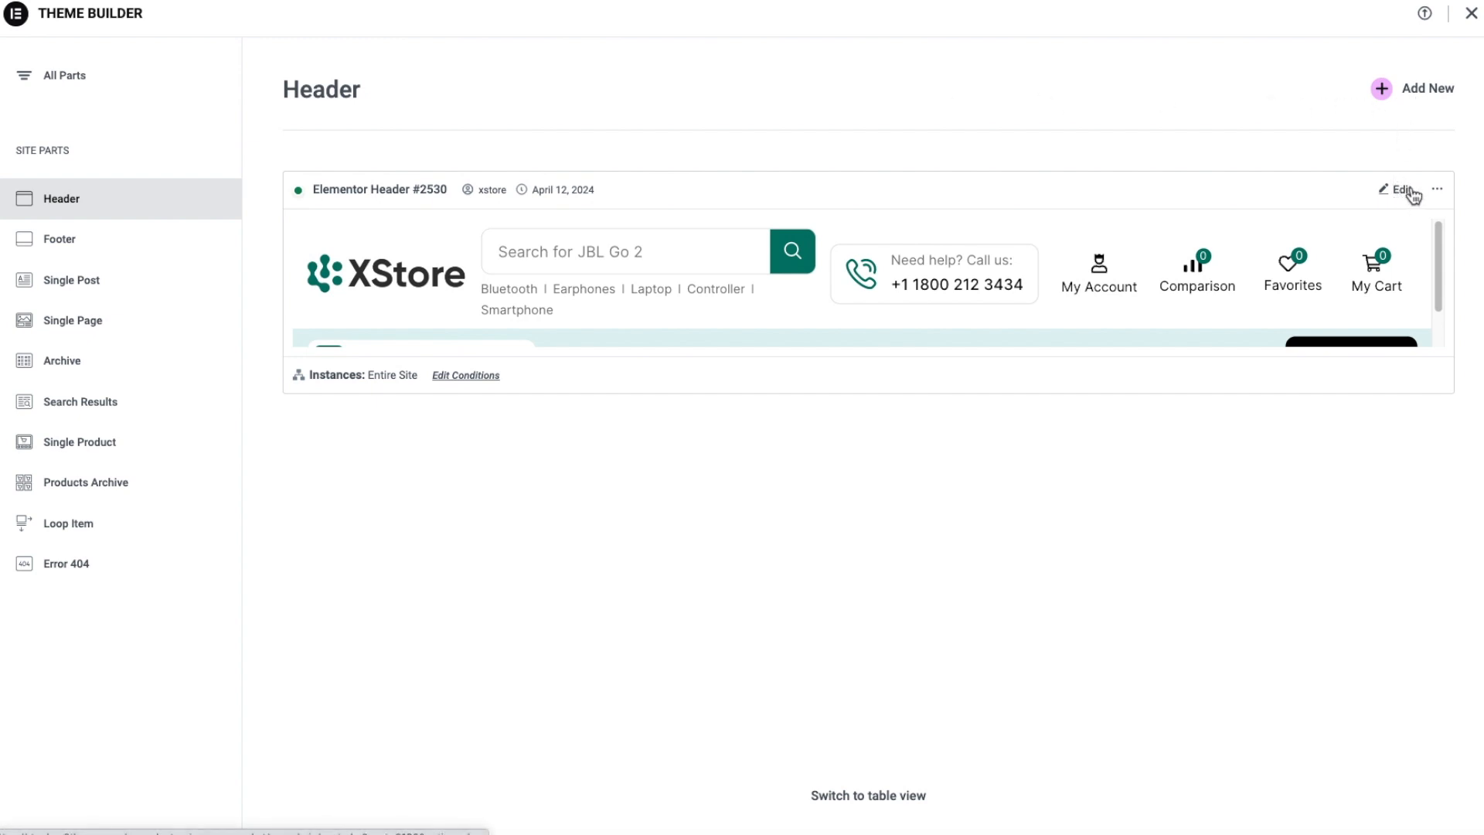
click(1402, 189)
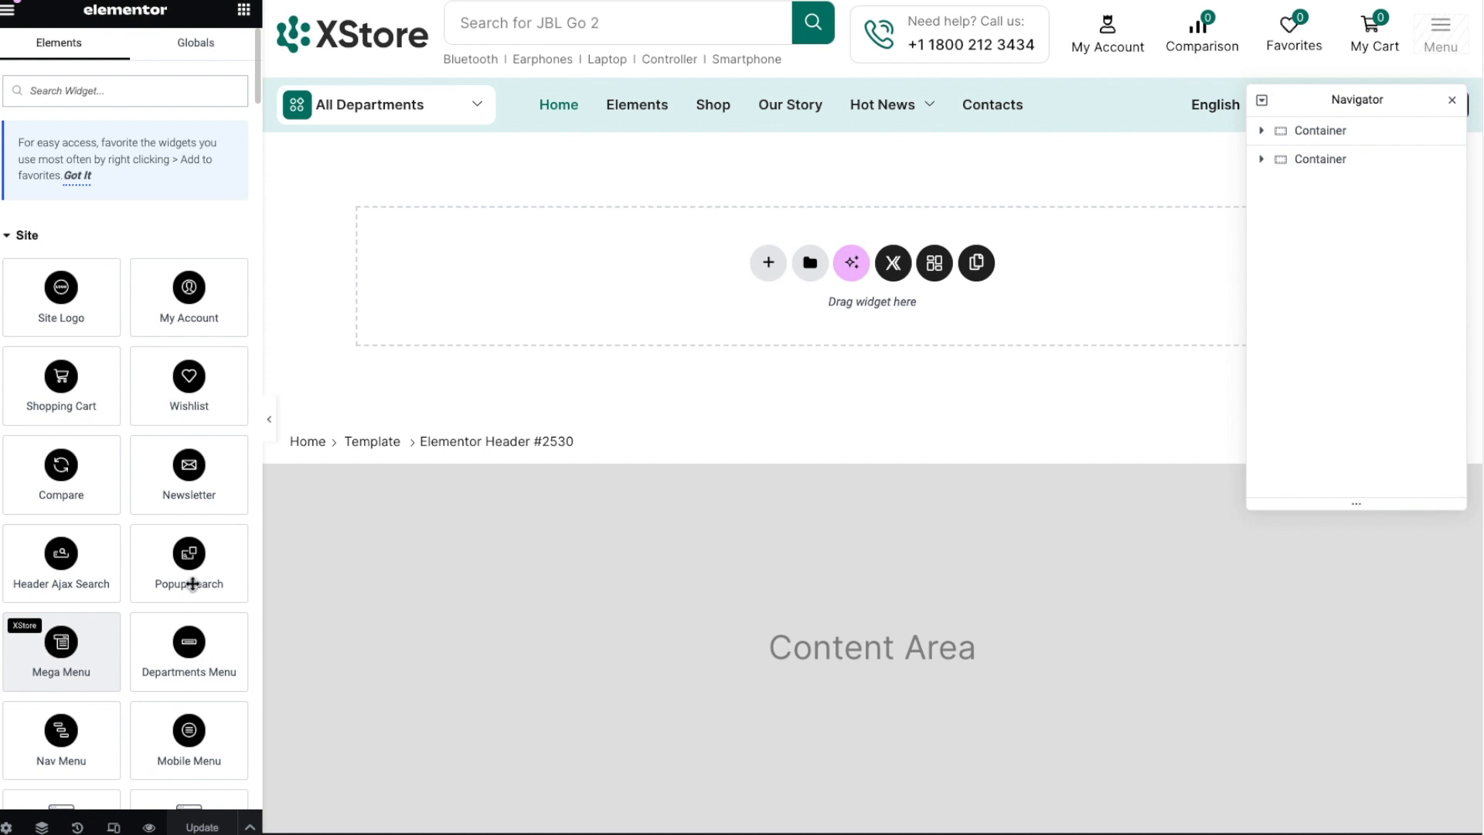
Set the header Shop item's content type to Mega Menus (Presets) with Mega menu 1, then update.
click(1048, 100)
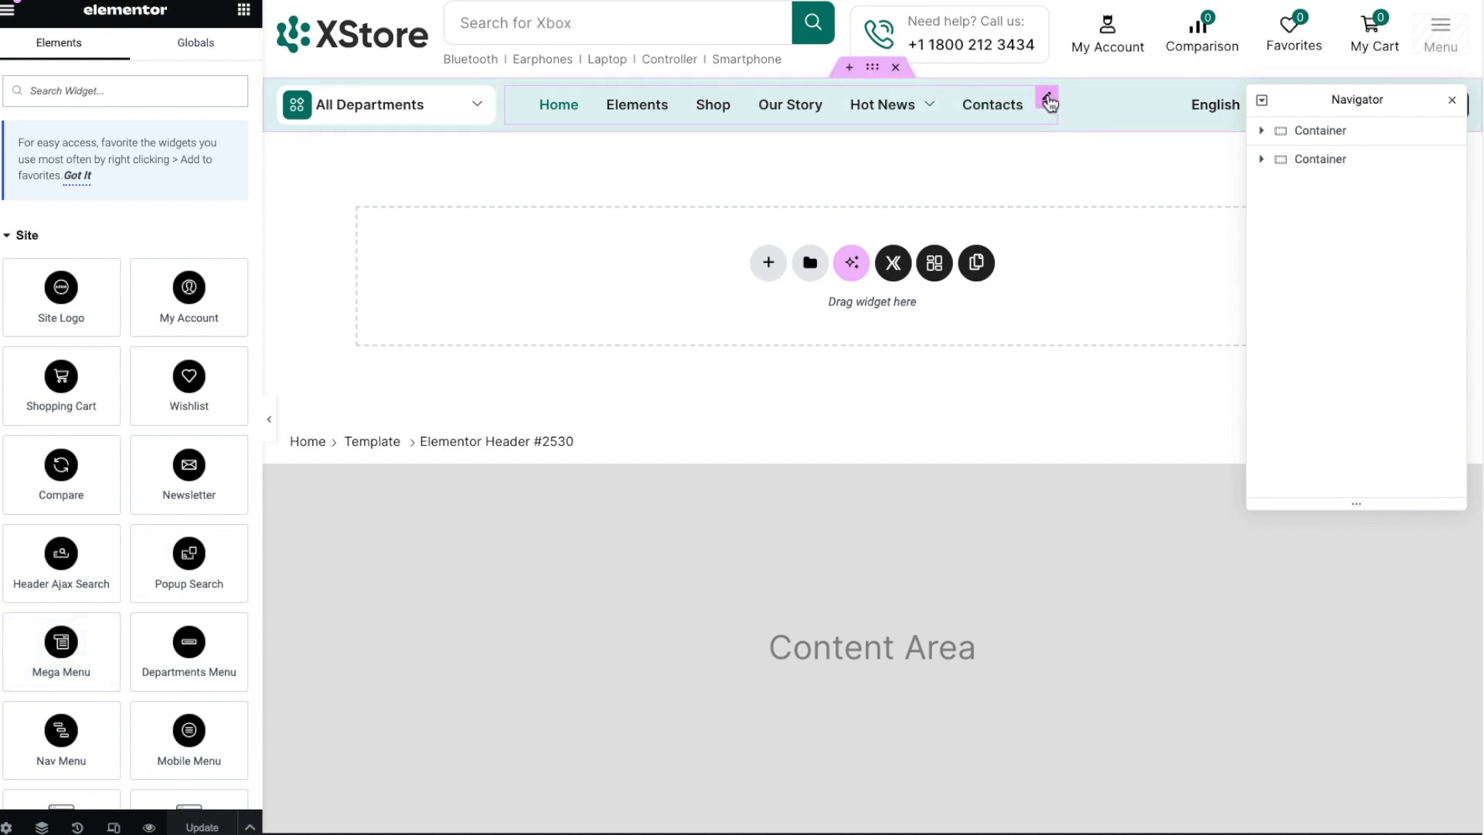
click(1336, 214)
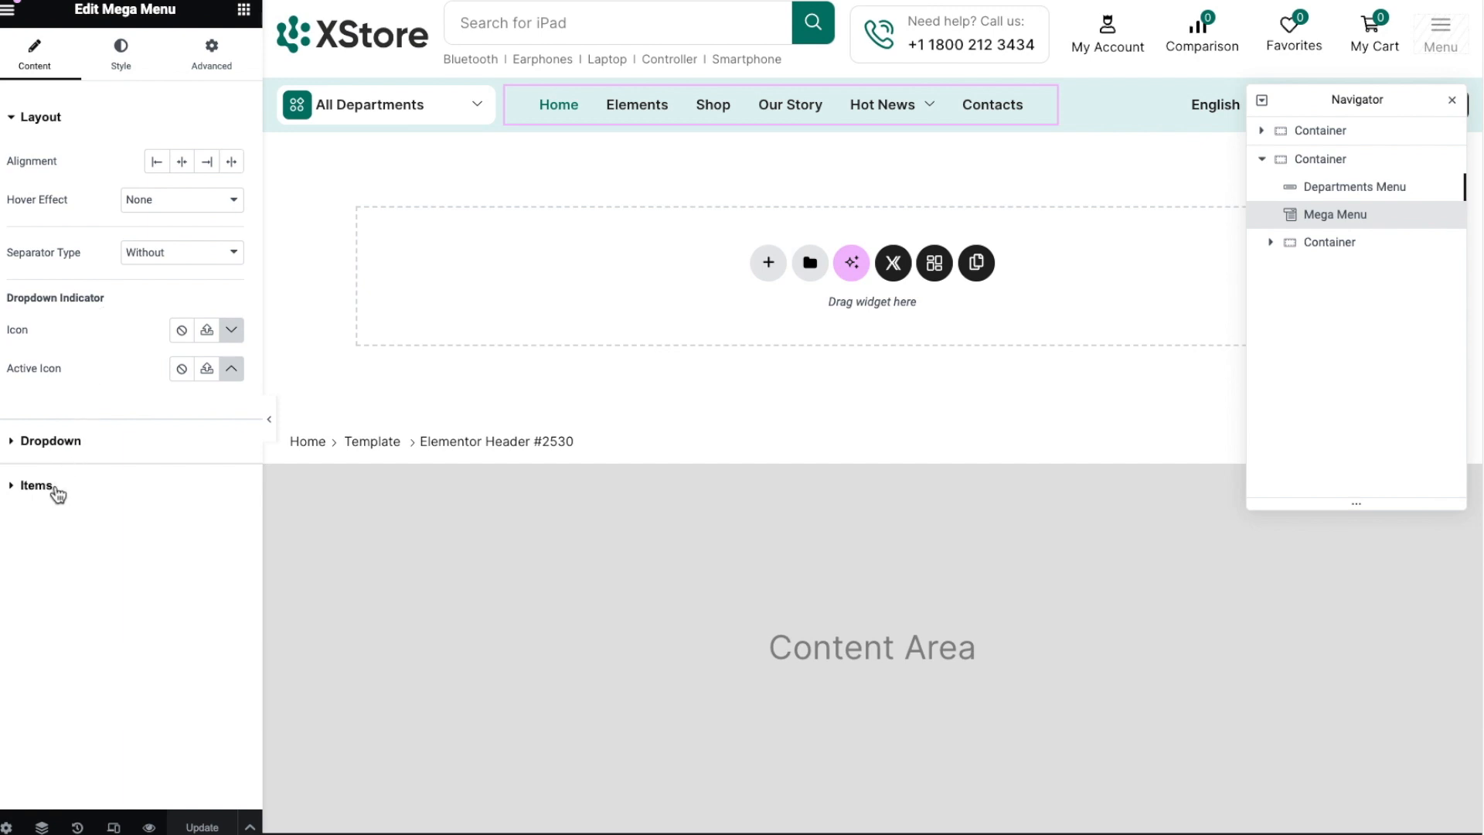
click(38, 486)
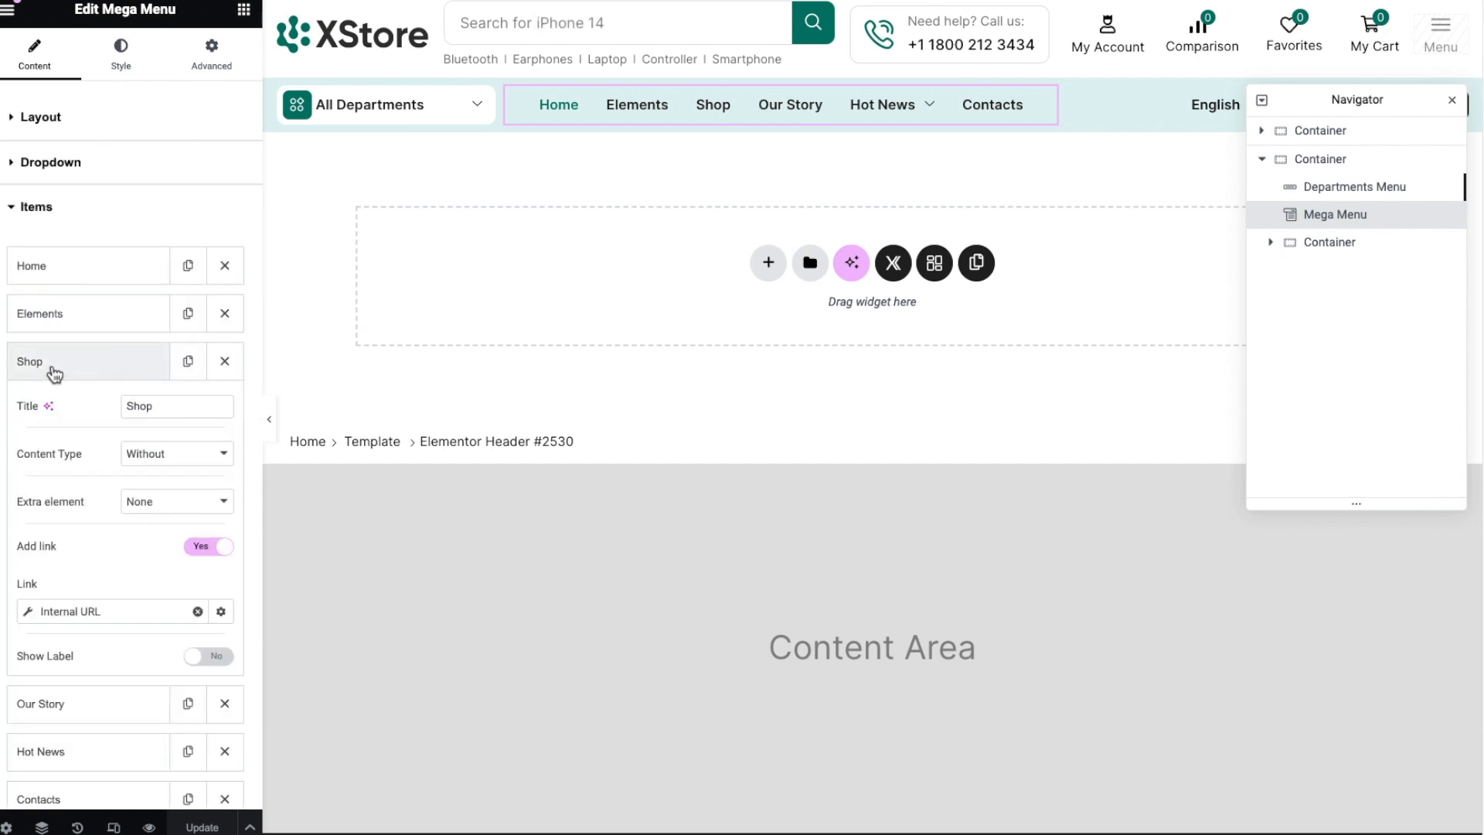
click(176, 454)
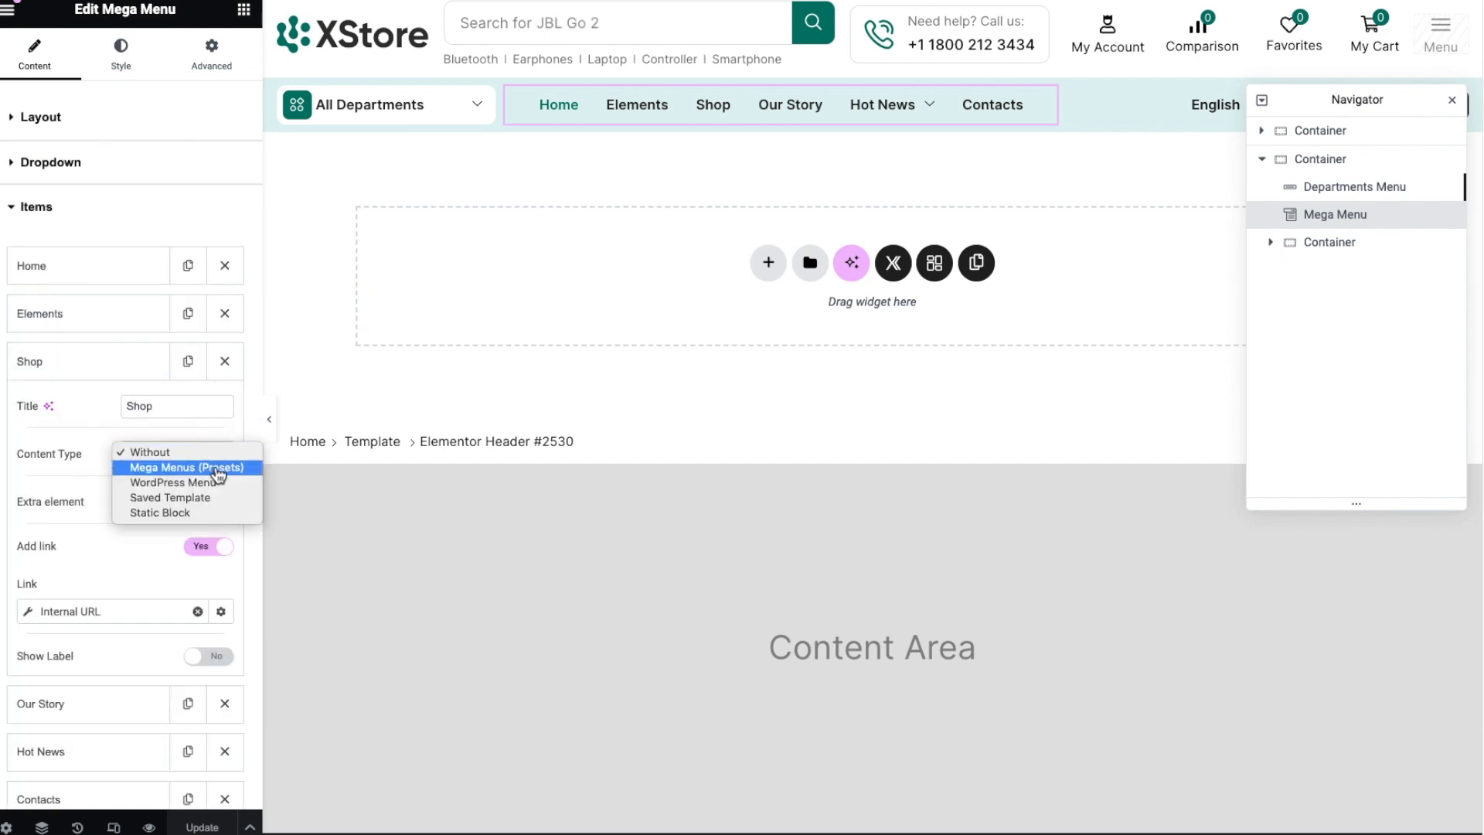
click(187, 467)
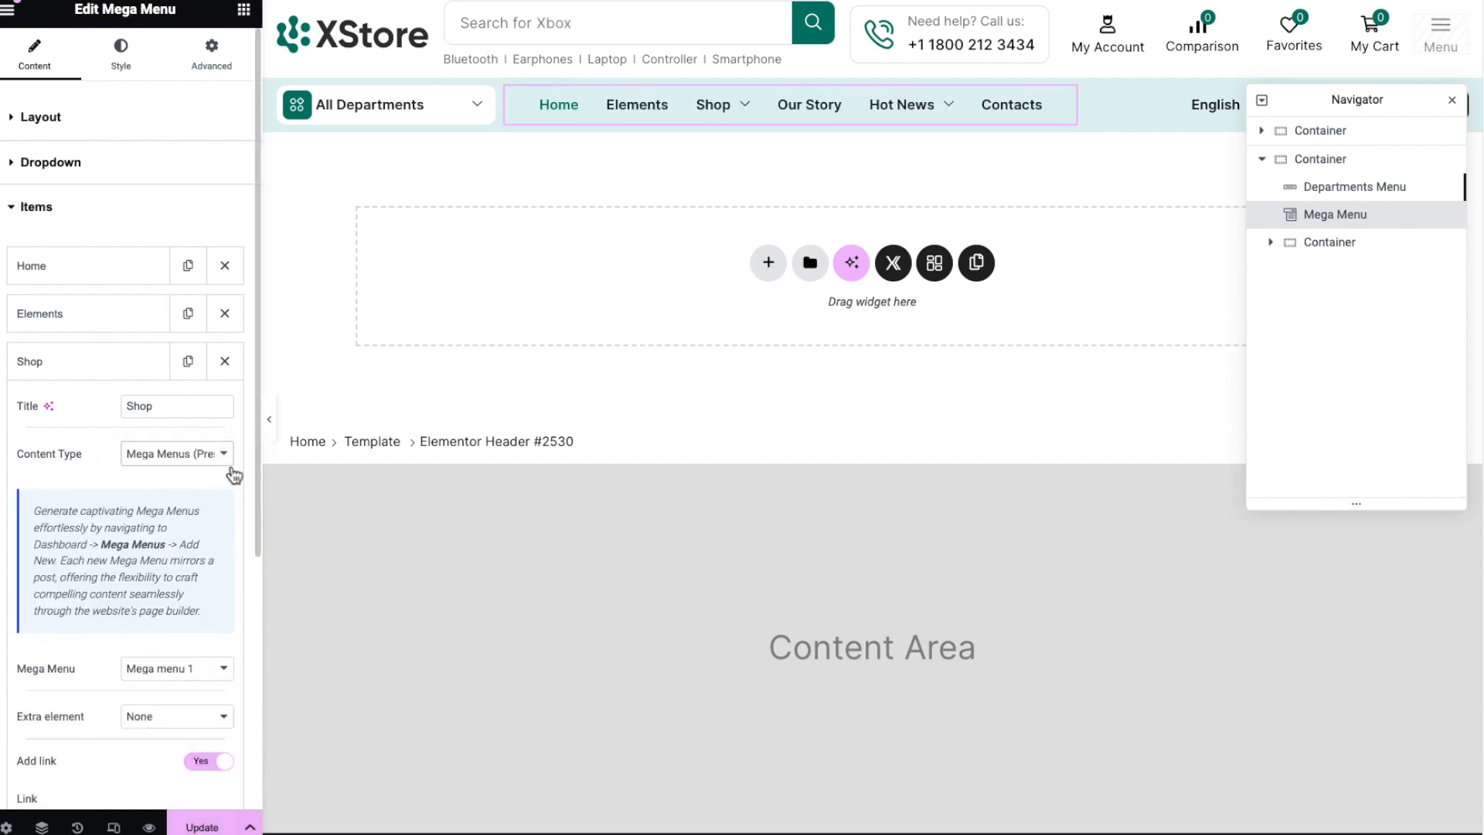
click(176, 668)
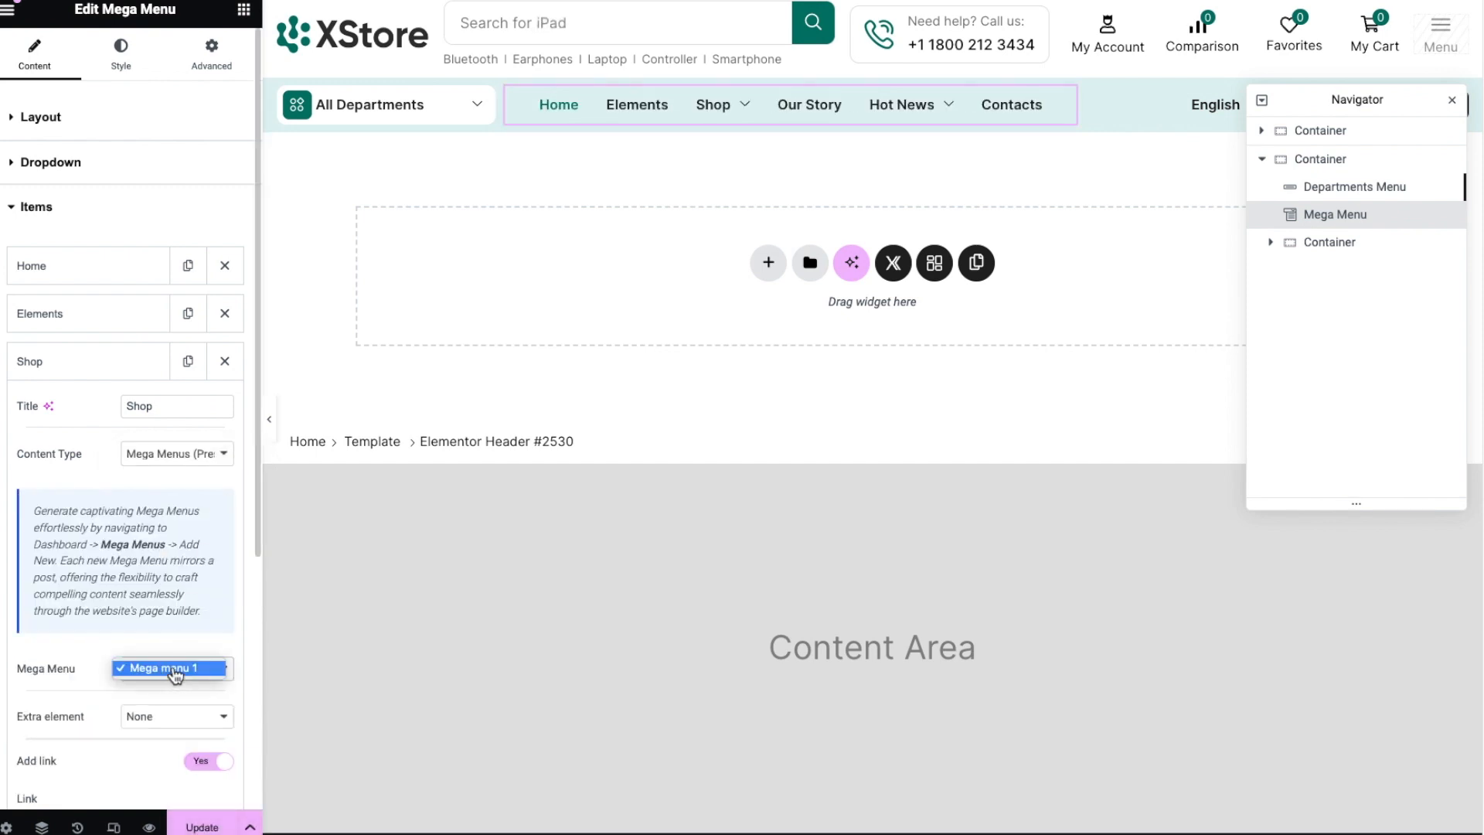
click(173, 667)
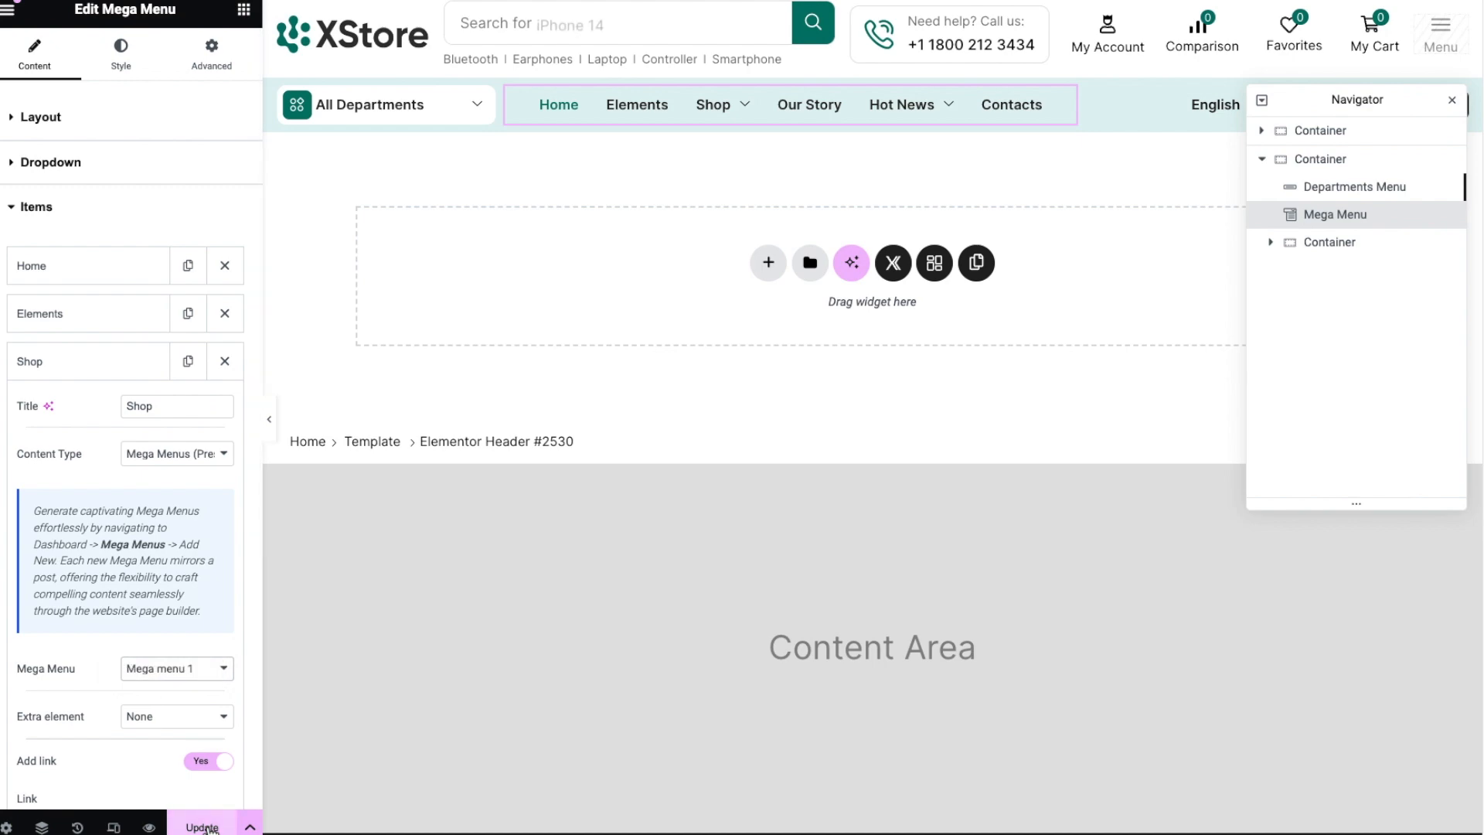
click(201, 825)
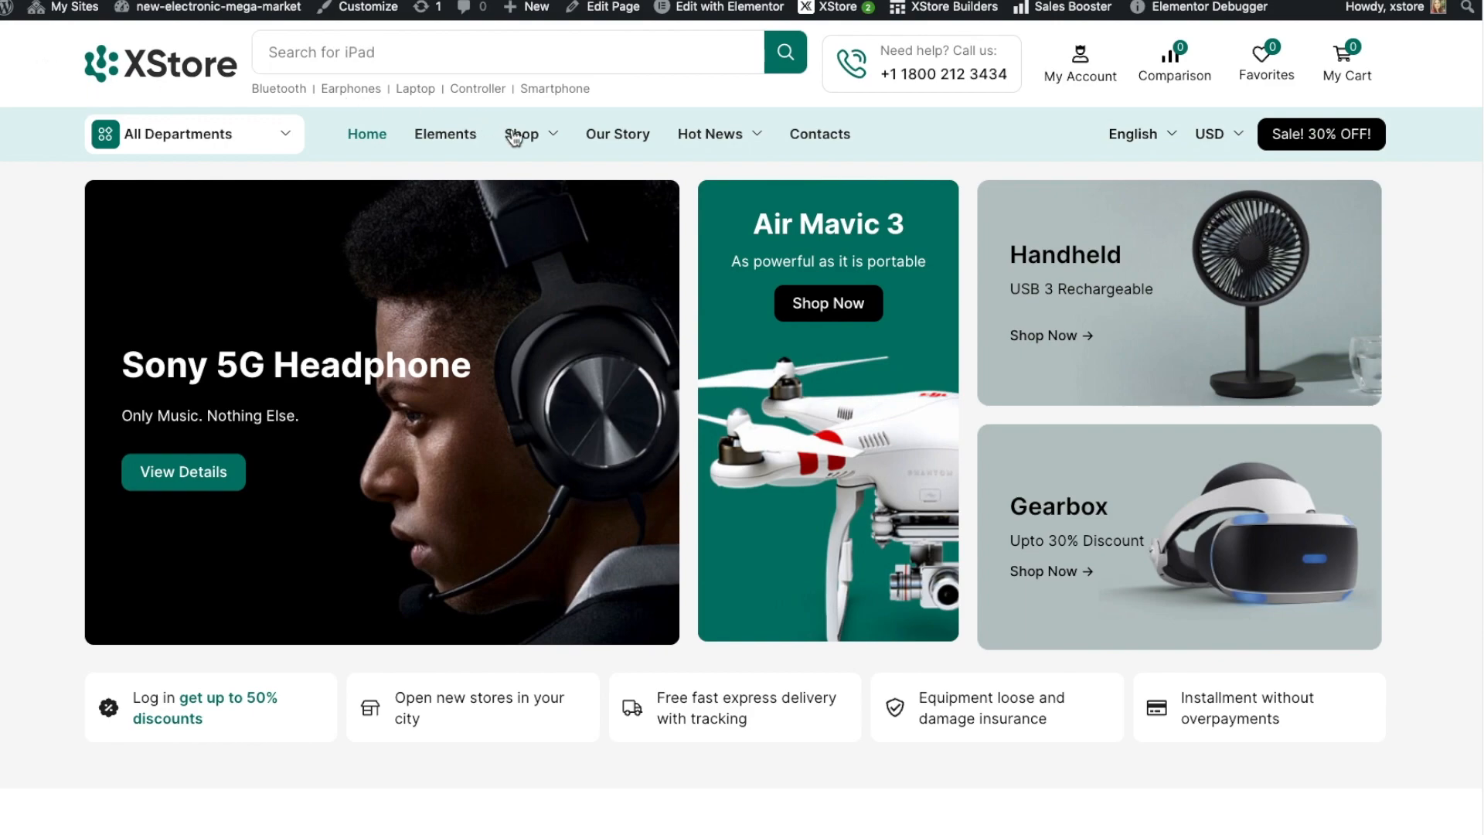
Open the live site's Shop dropdown showing Hot Deals, test and Product of The Week.
click(522, 134)
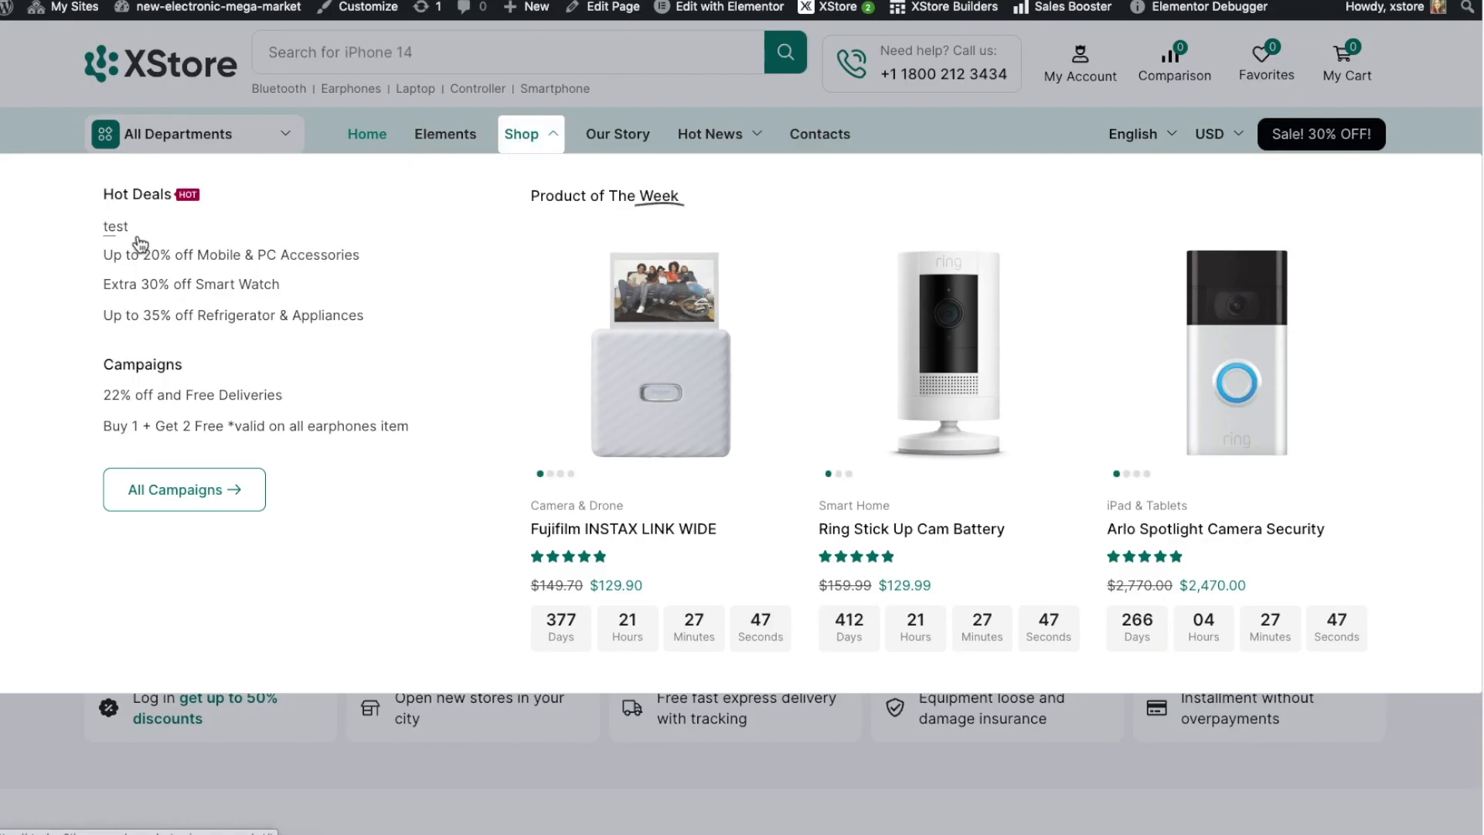